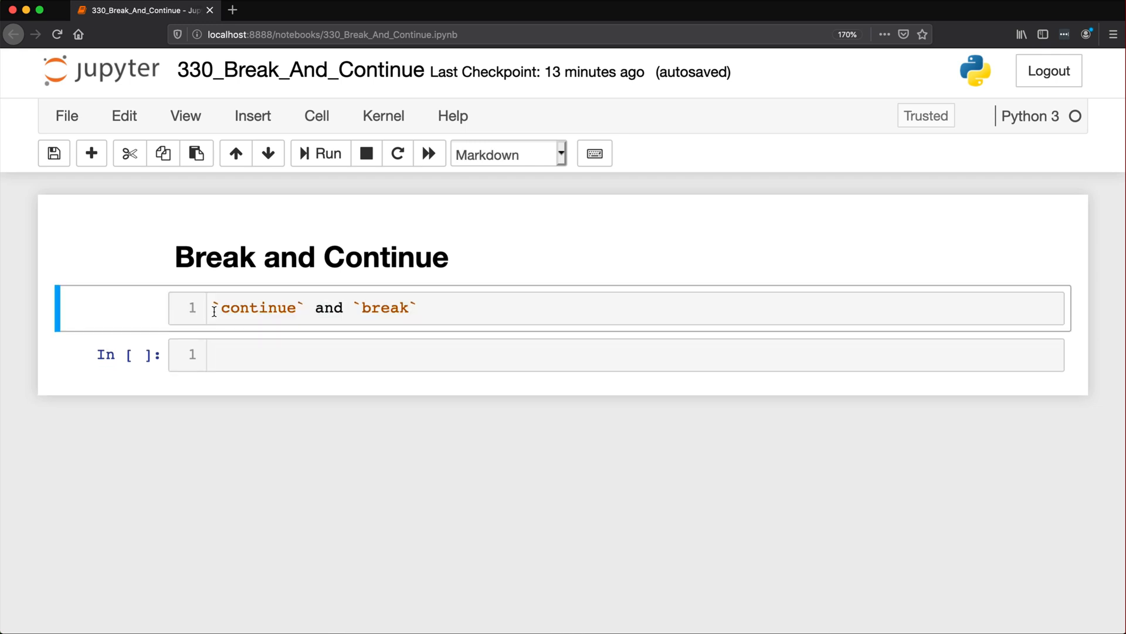
Step: Render the markdown note about continue and break beneath the heading
double_click(260, 307)
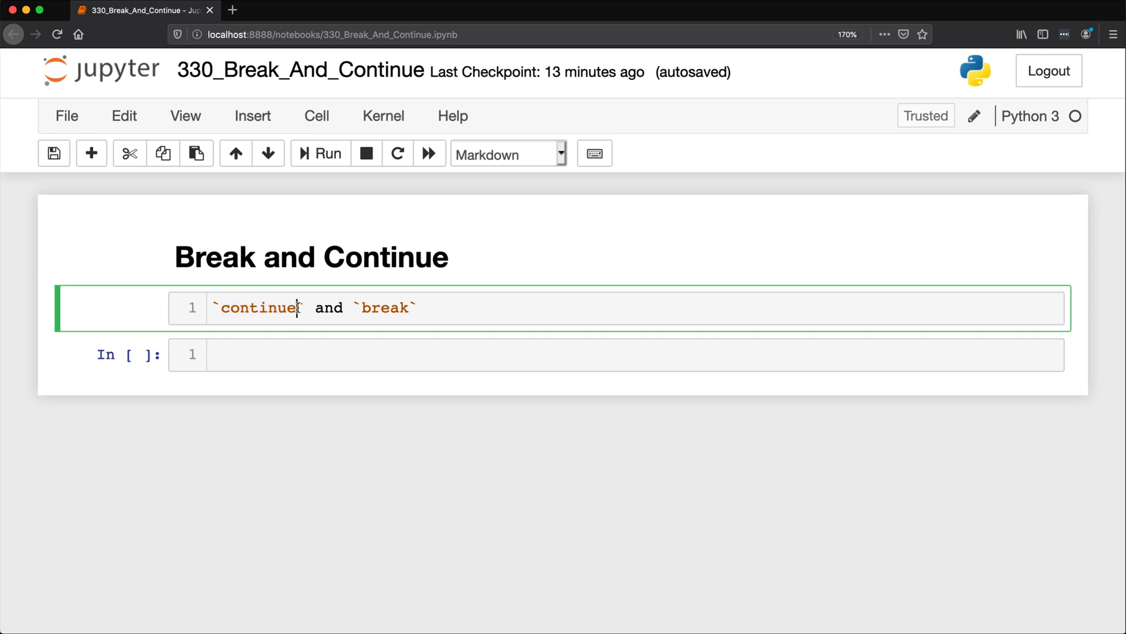
double_click(385, 308)
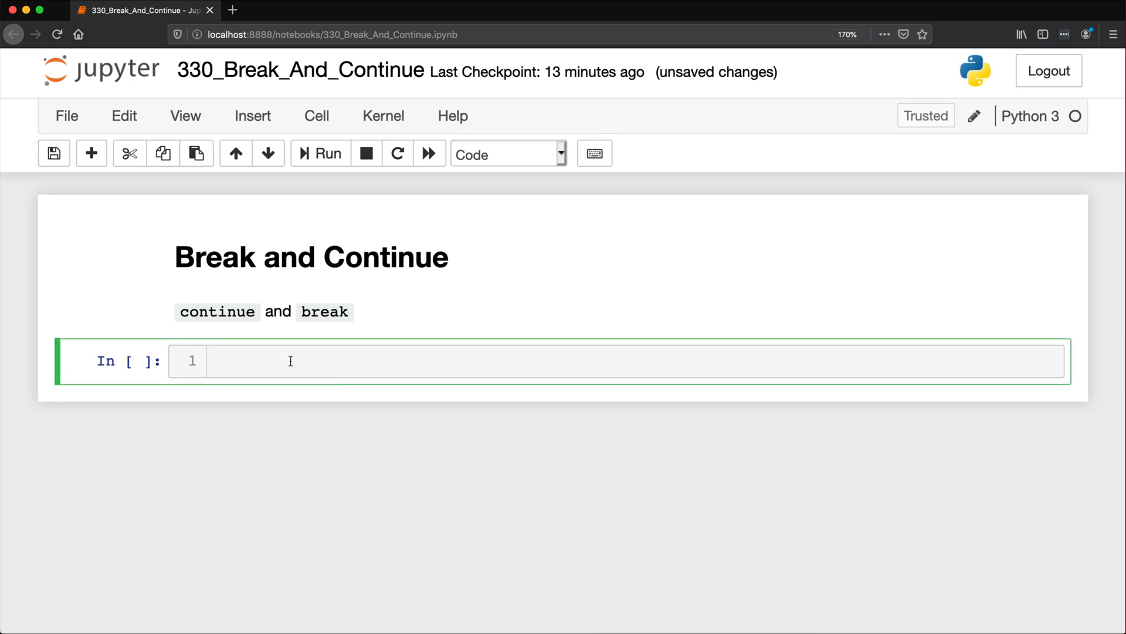
Step: Define colors = ("Blue", "Green", "Yellow", "Orange", "Red", "Purple",) and display its contents
text(colors =)
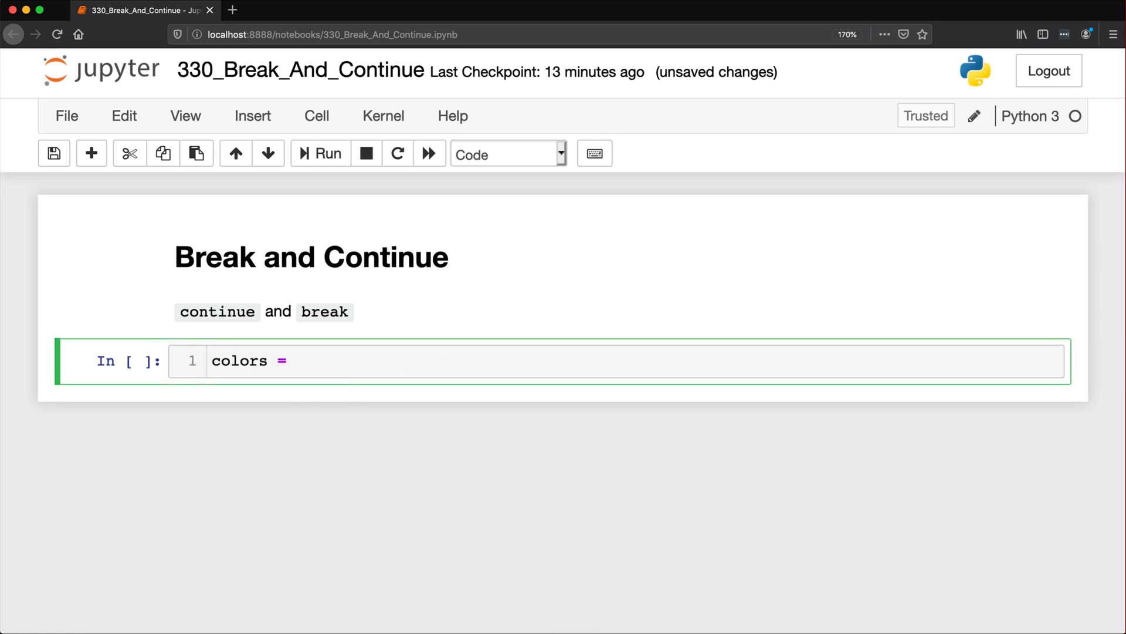
text(())
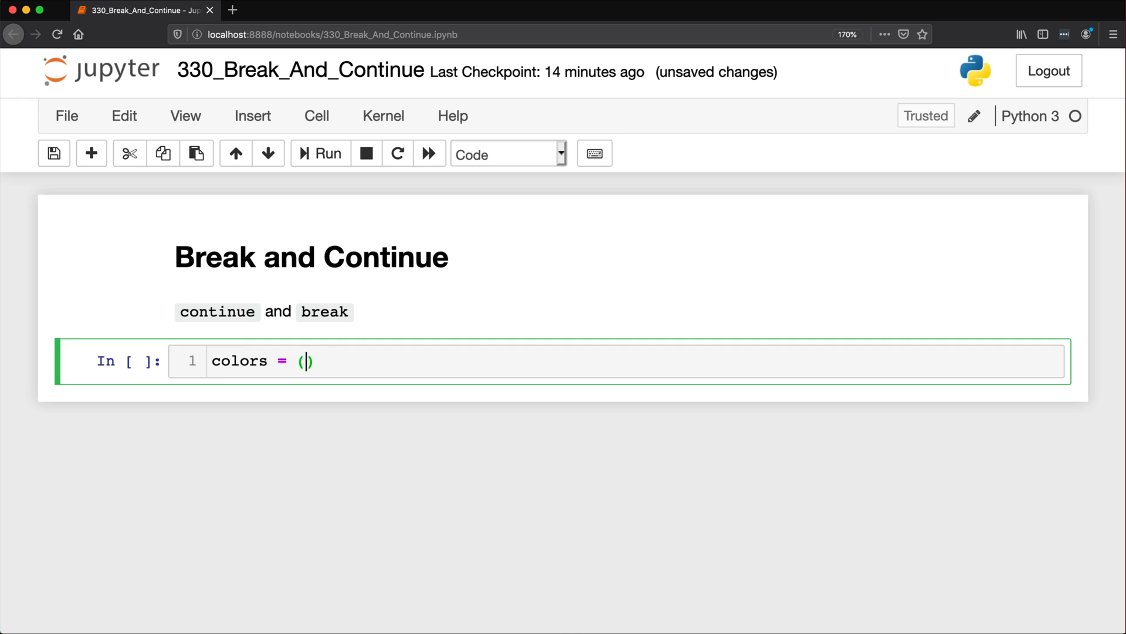
text("")
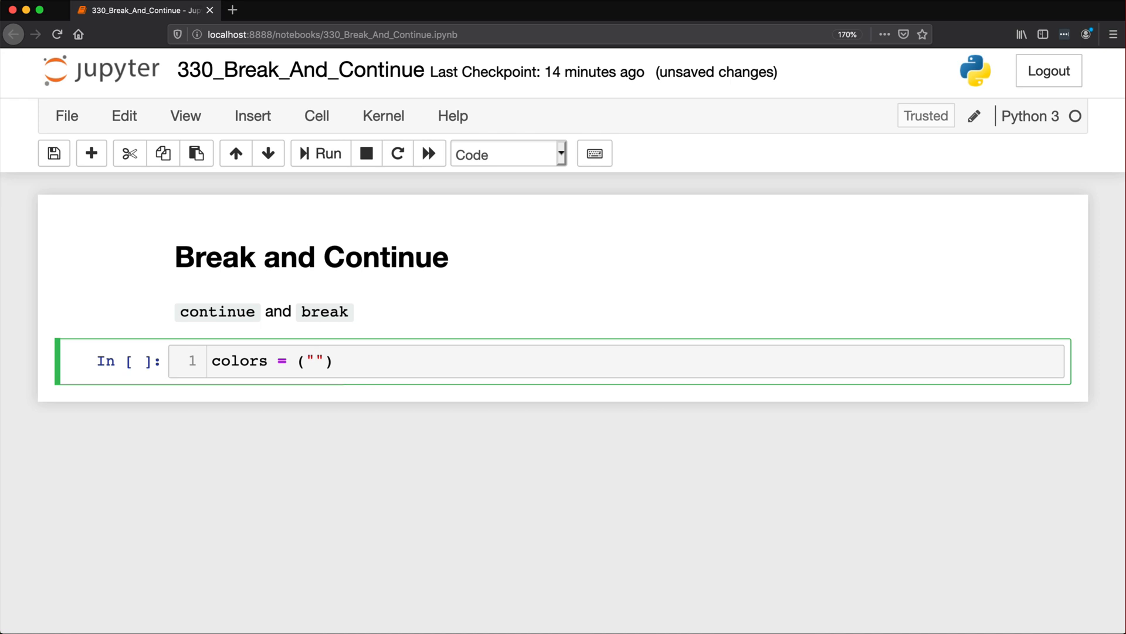
text(Blue",)
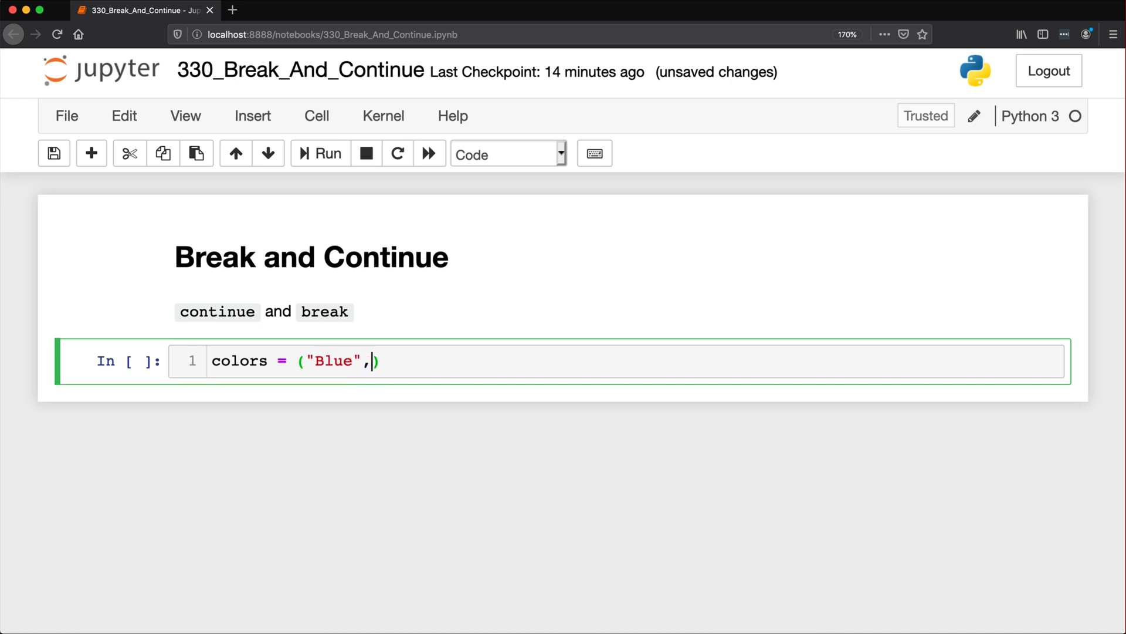
text("Green", "Yellow", "")
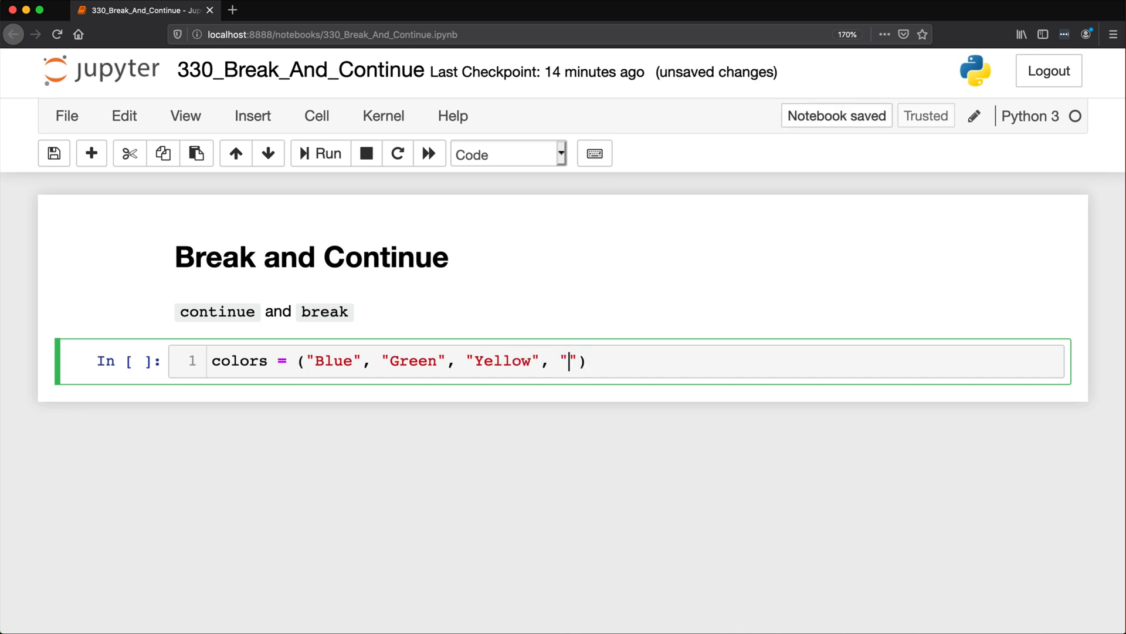
text(Orange", "Red",)
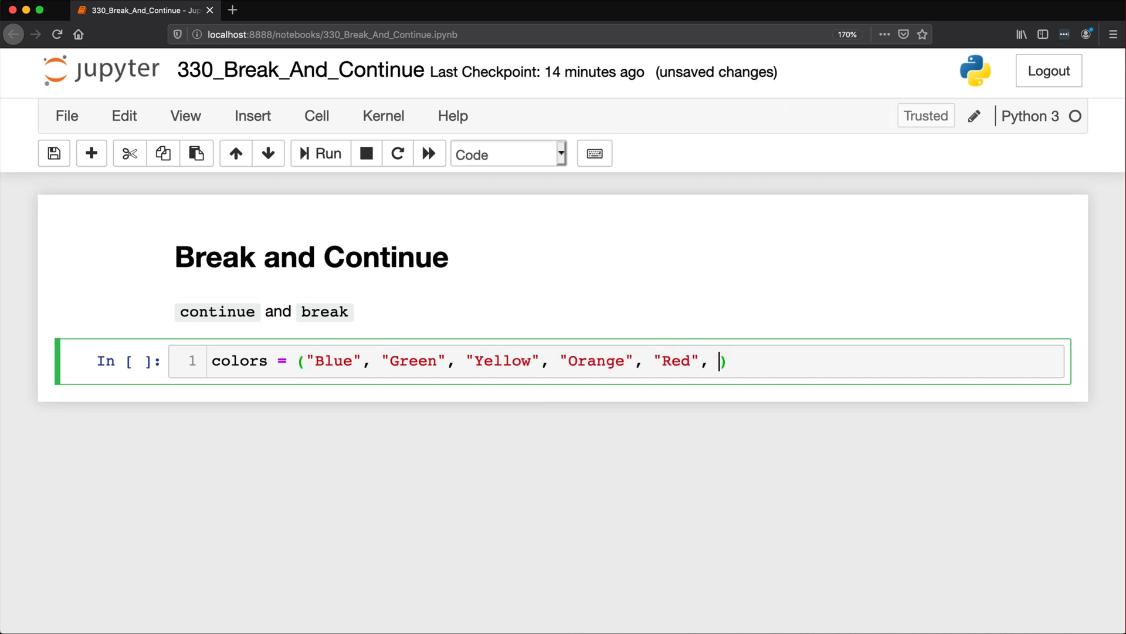
text("Purple",)
text(colors)
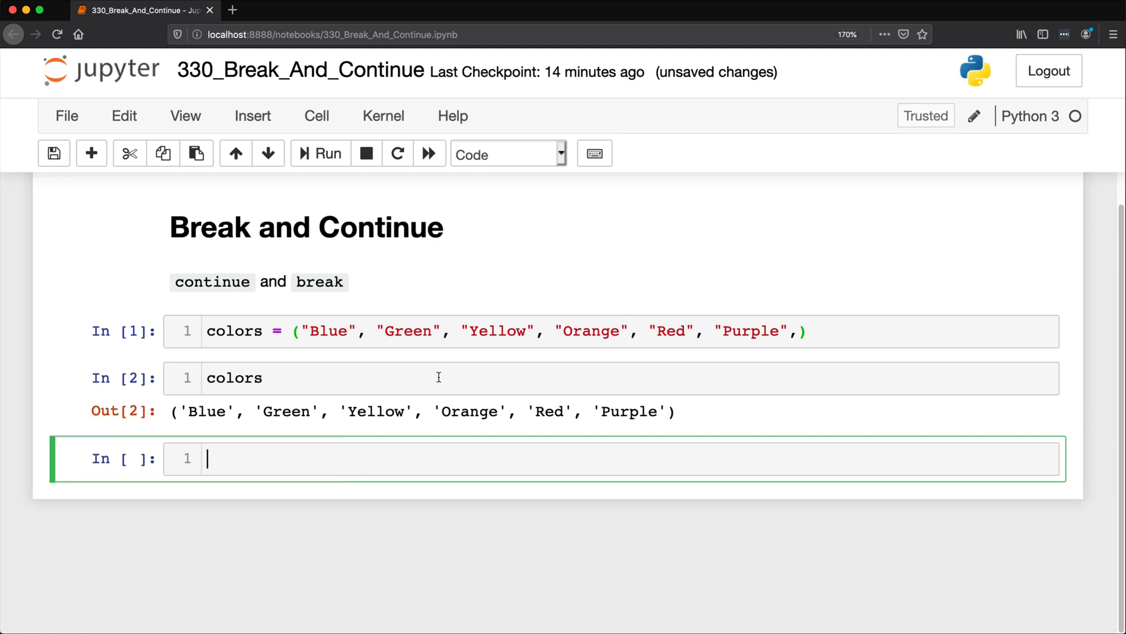
double_click(471, 411)
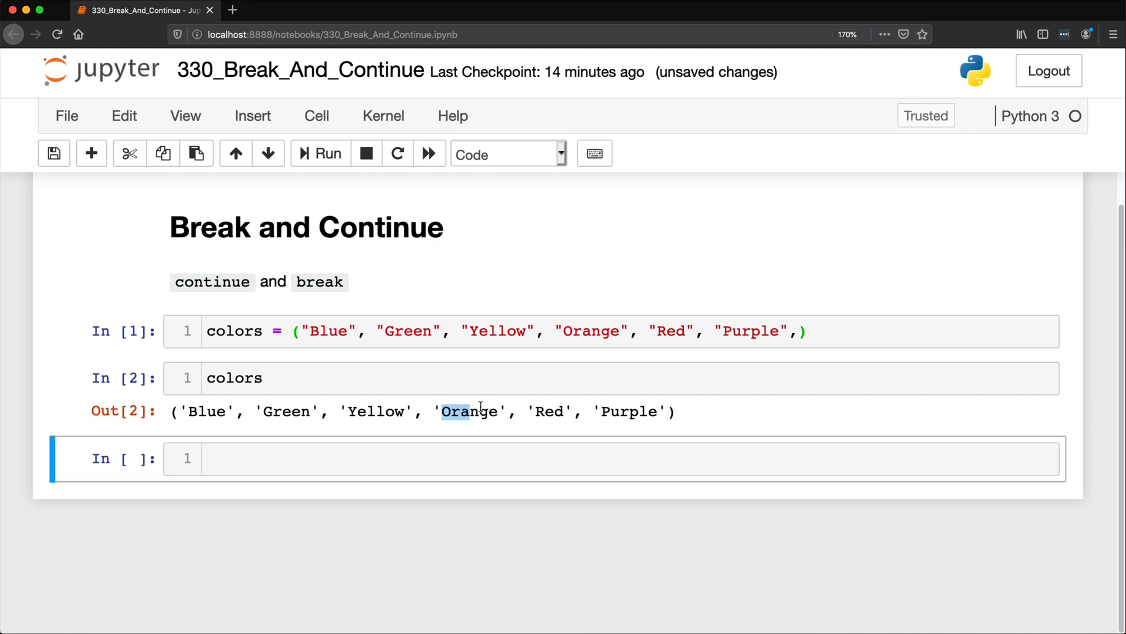
text(p)
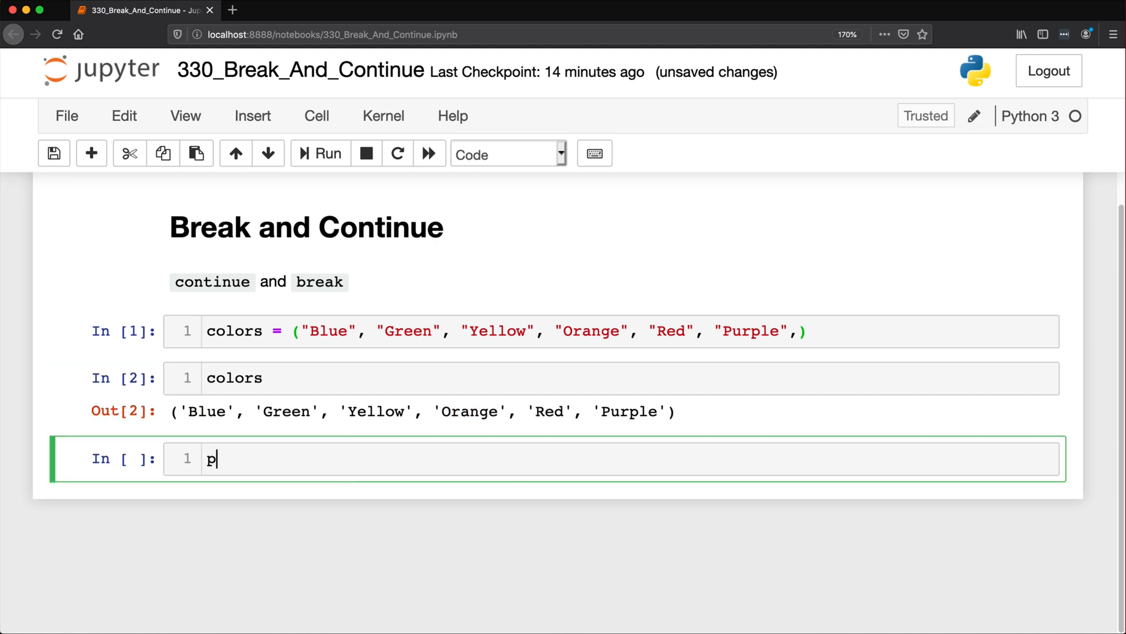
Step: Write a for loop over colors that does continue when color == 'Orange'
text(for)
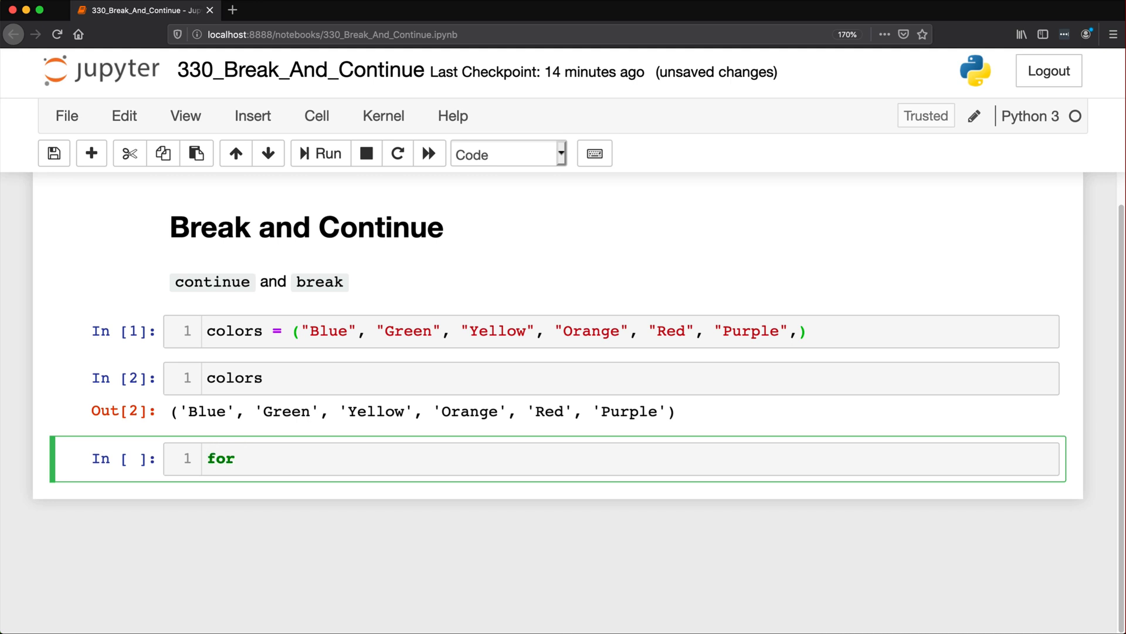
text(color in)
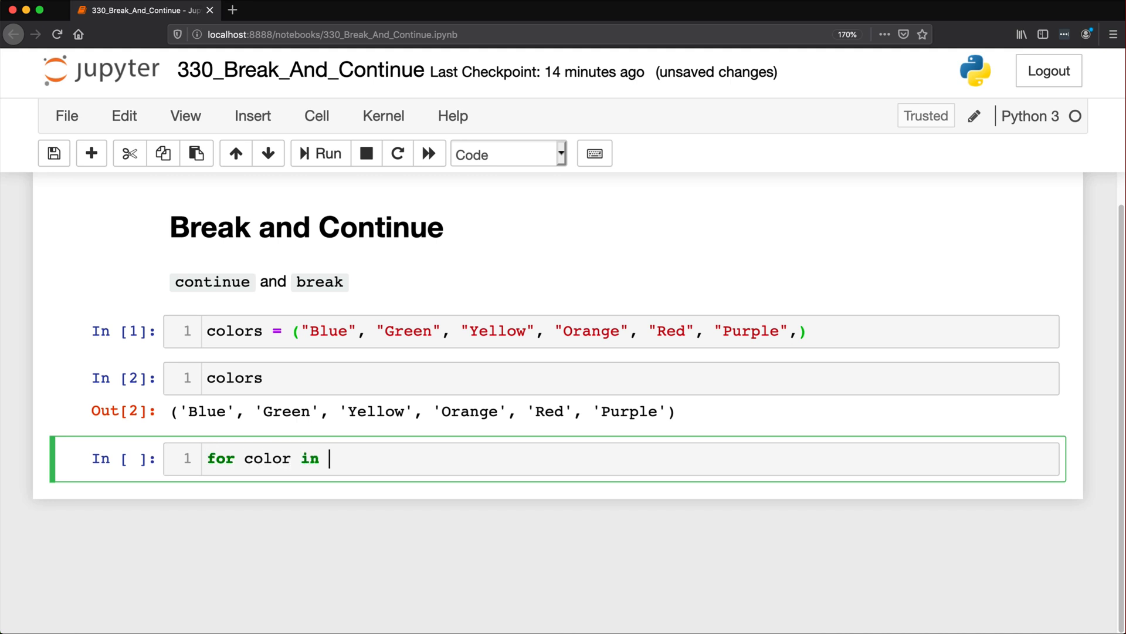
text(colors:)
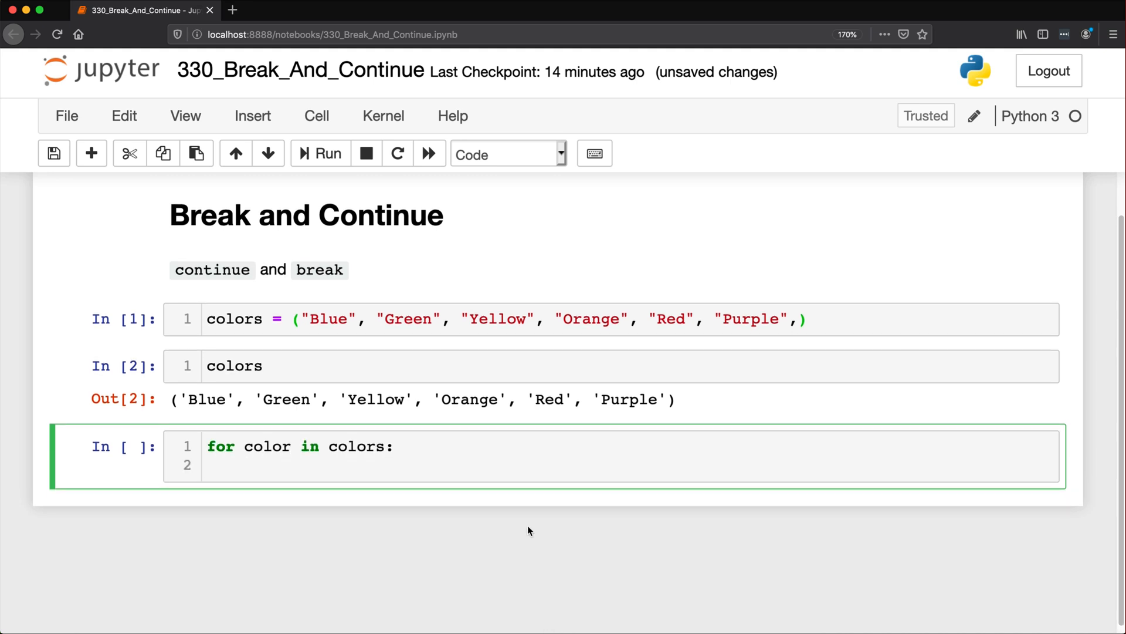
text(if color)
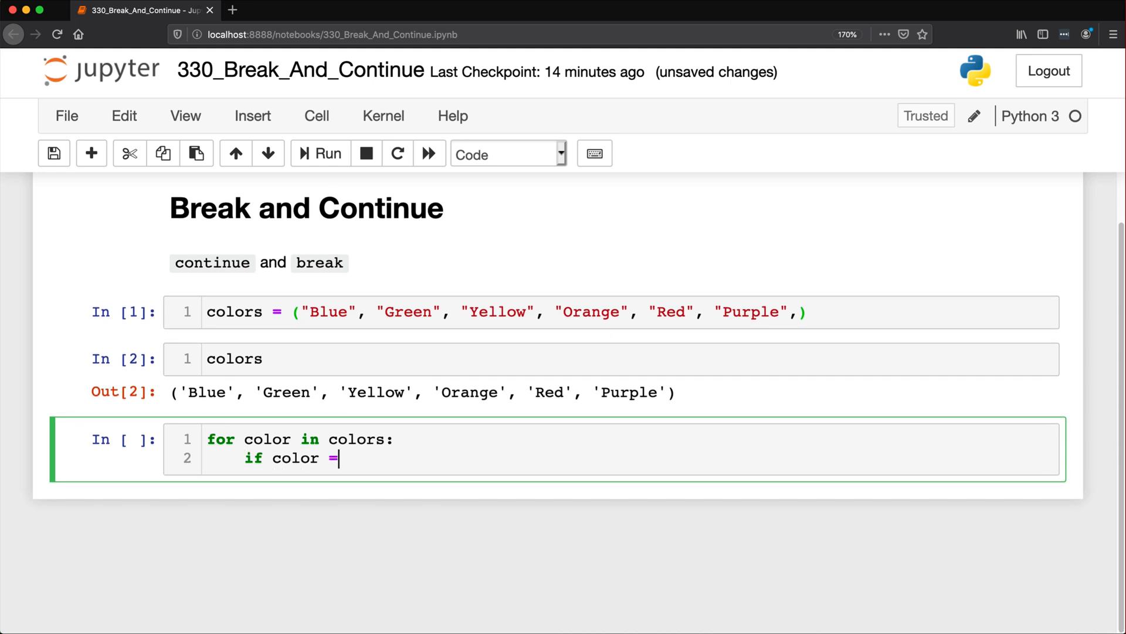
text(= 'Orang)
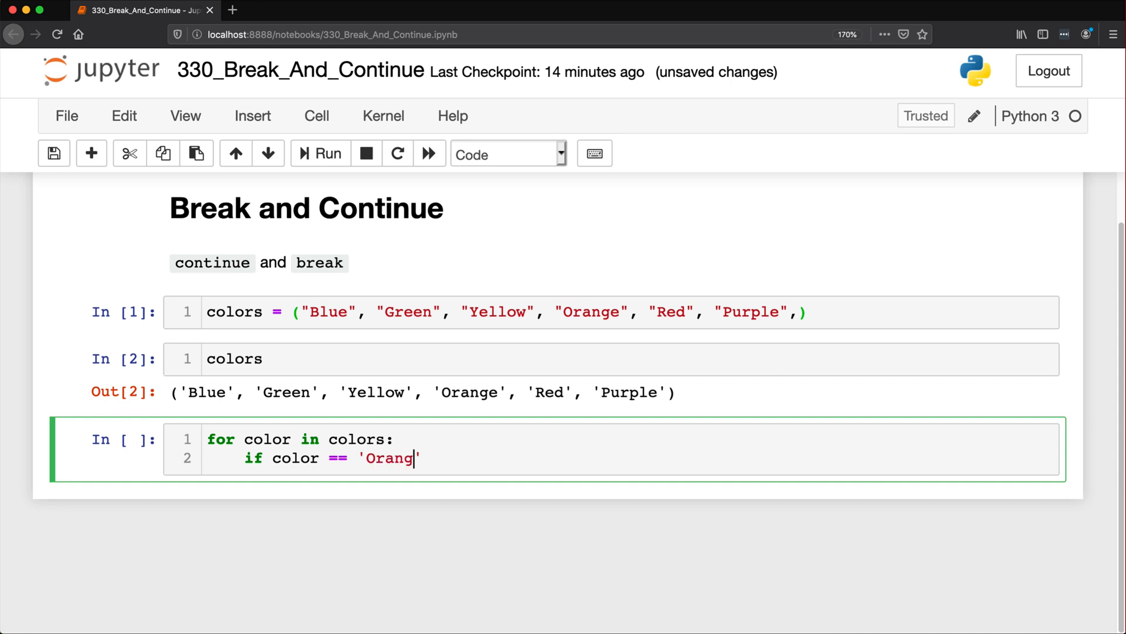
text(':\n    continue)
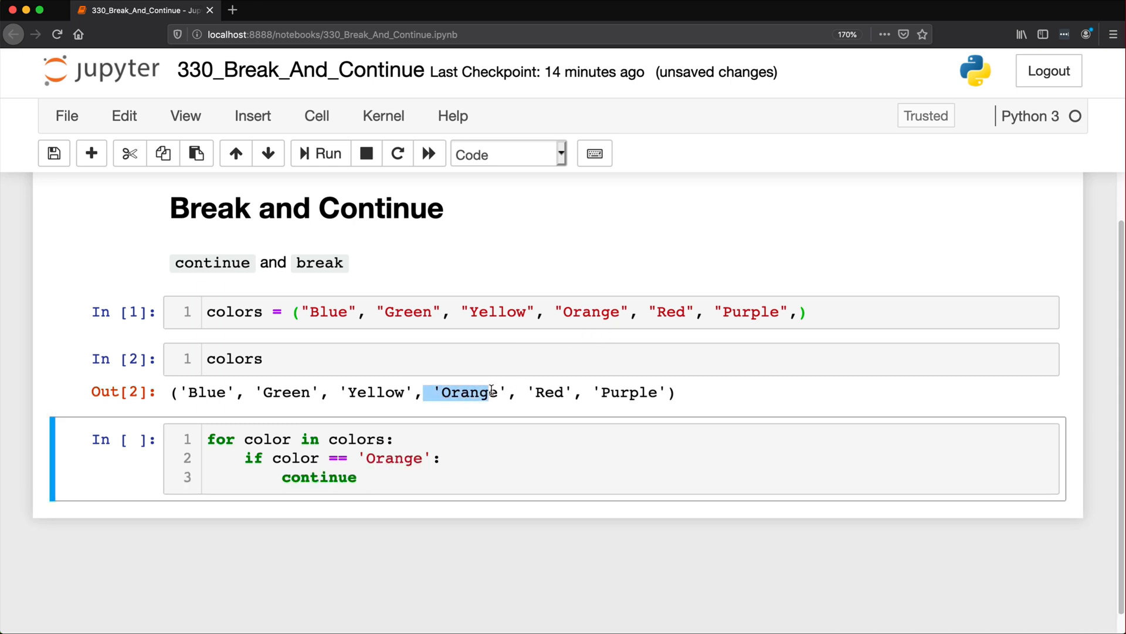
Step: Add print(color) after the continue and point out Orange in the printed tuple
click(413, 475)
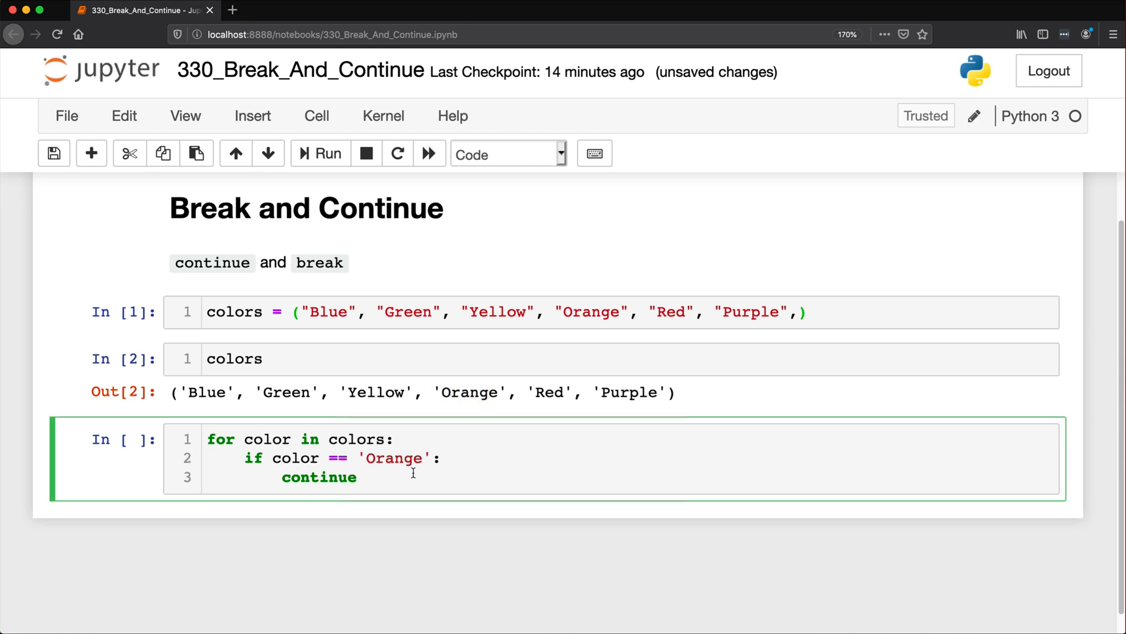
key(enter)
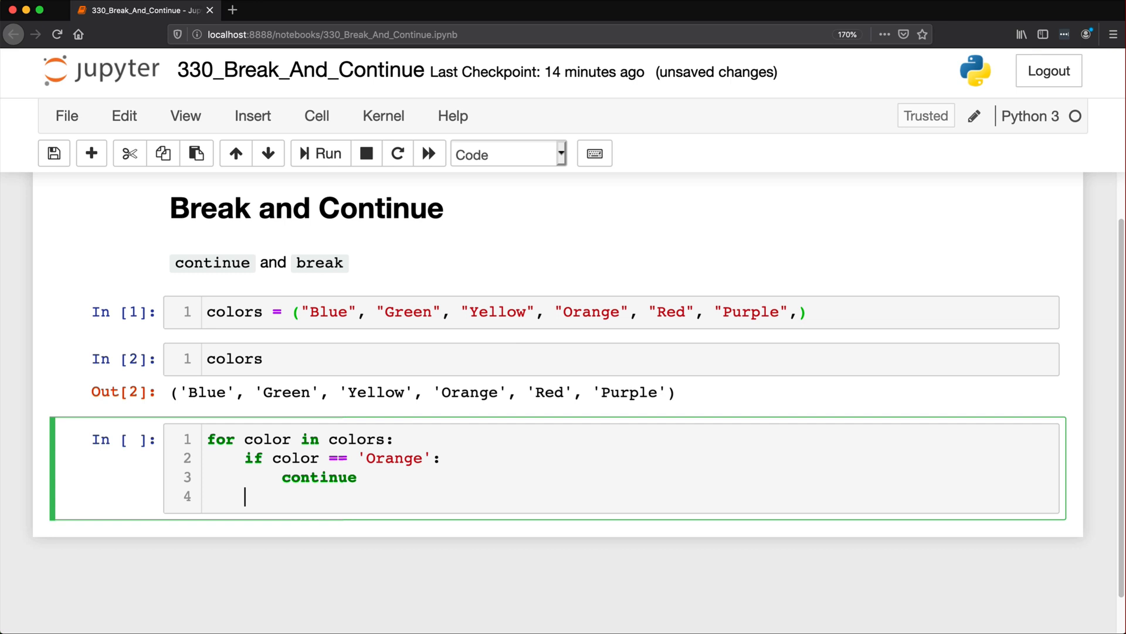
text(print(c)
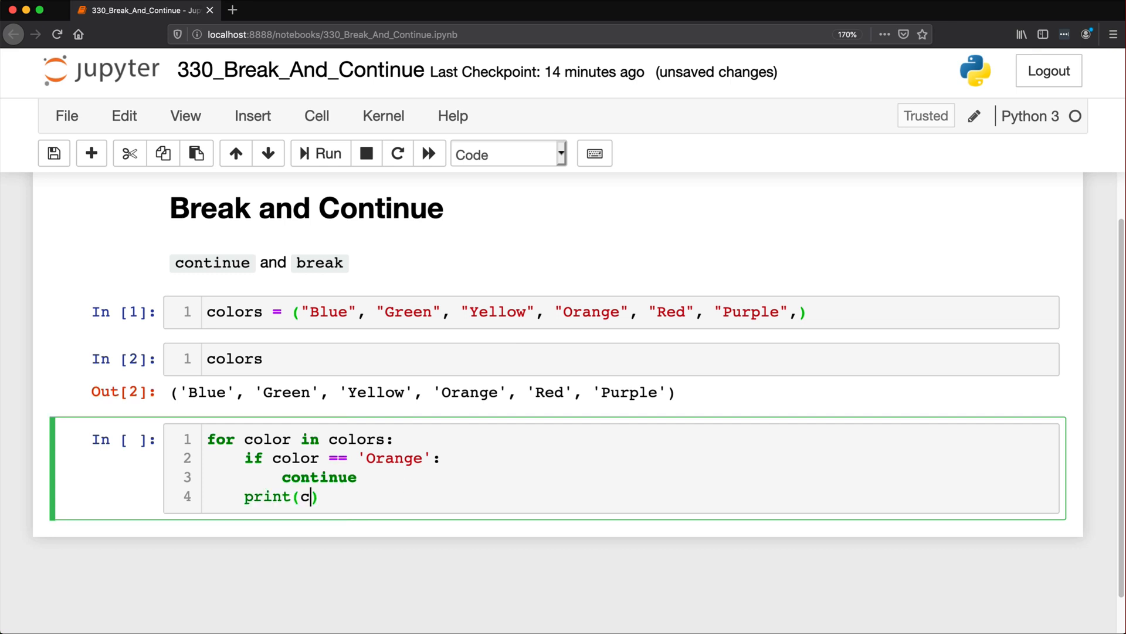
text(olor)
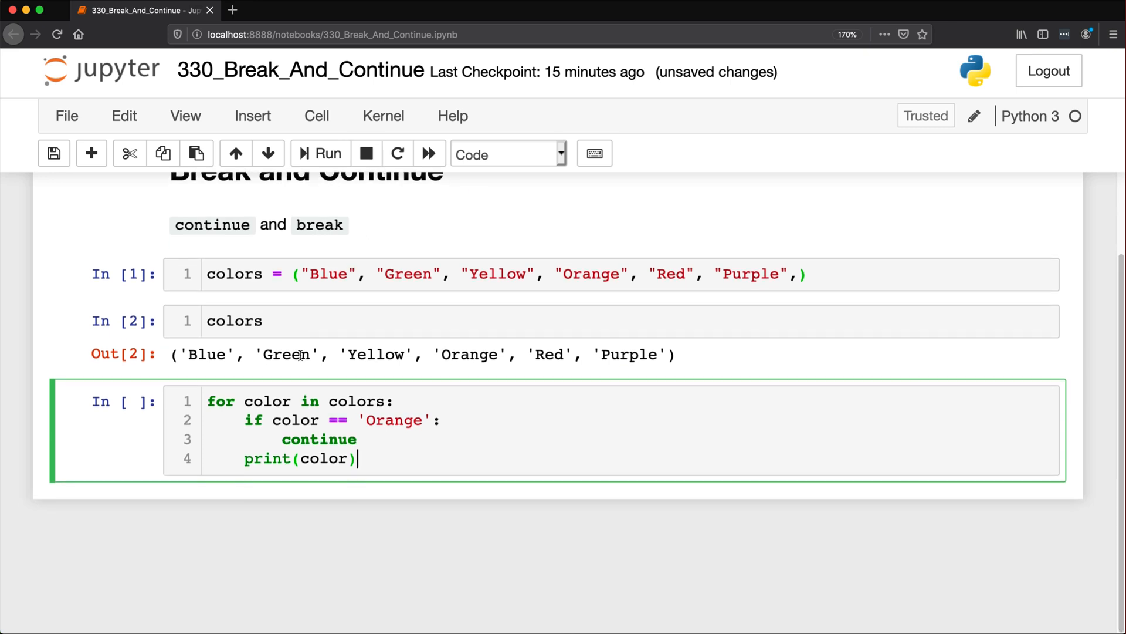
click(221, 354)
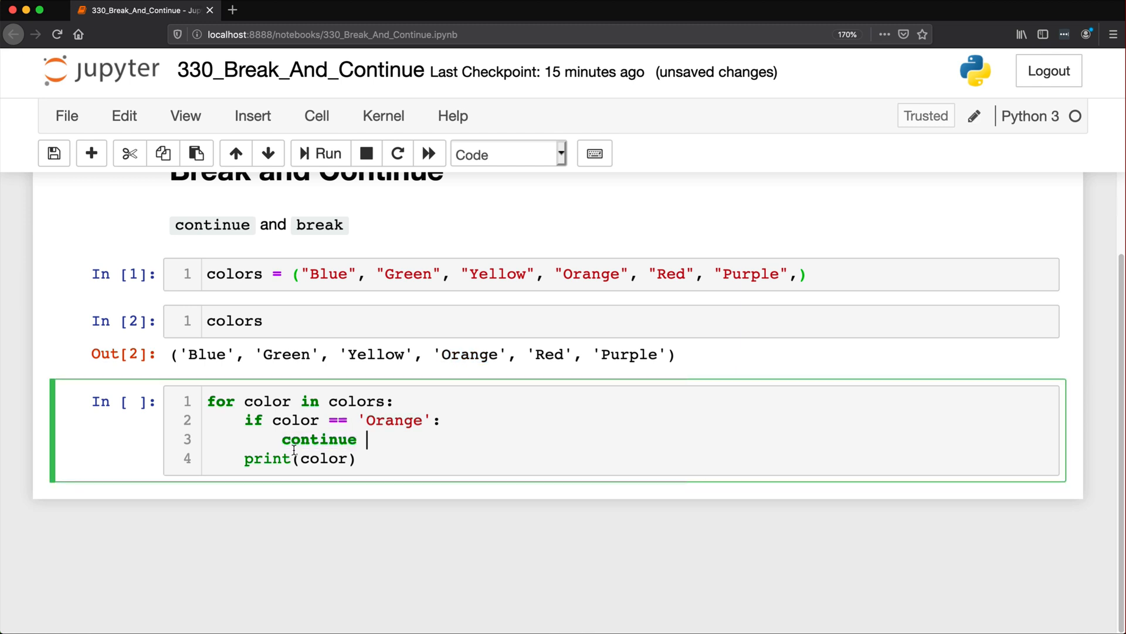
double_click(319, 439)
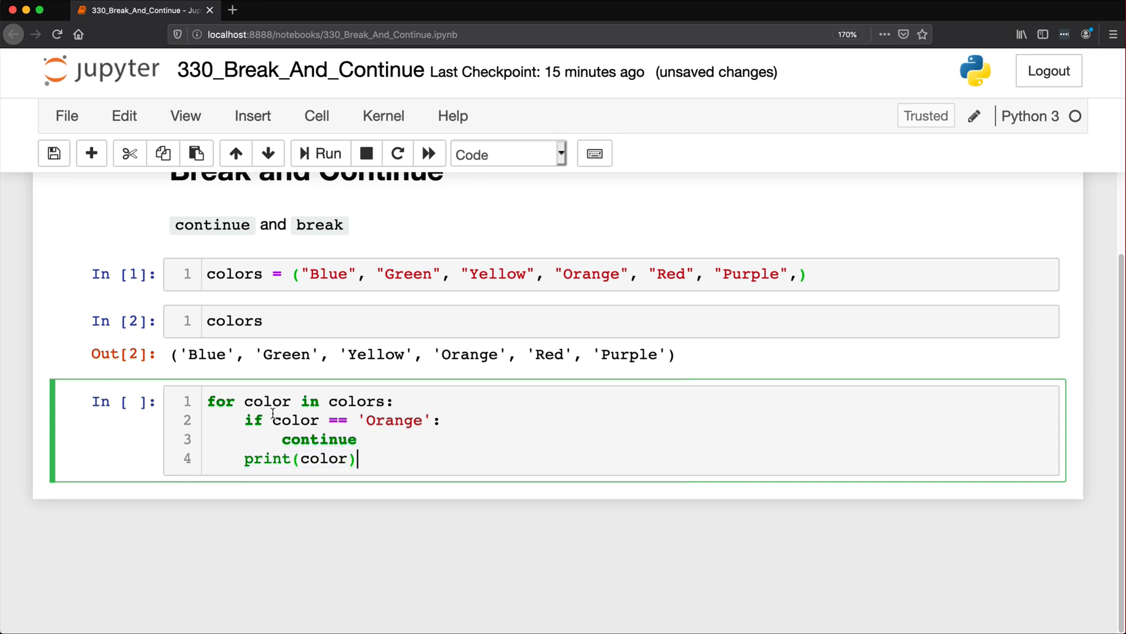
drag(177, 355, 674, 354)
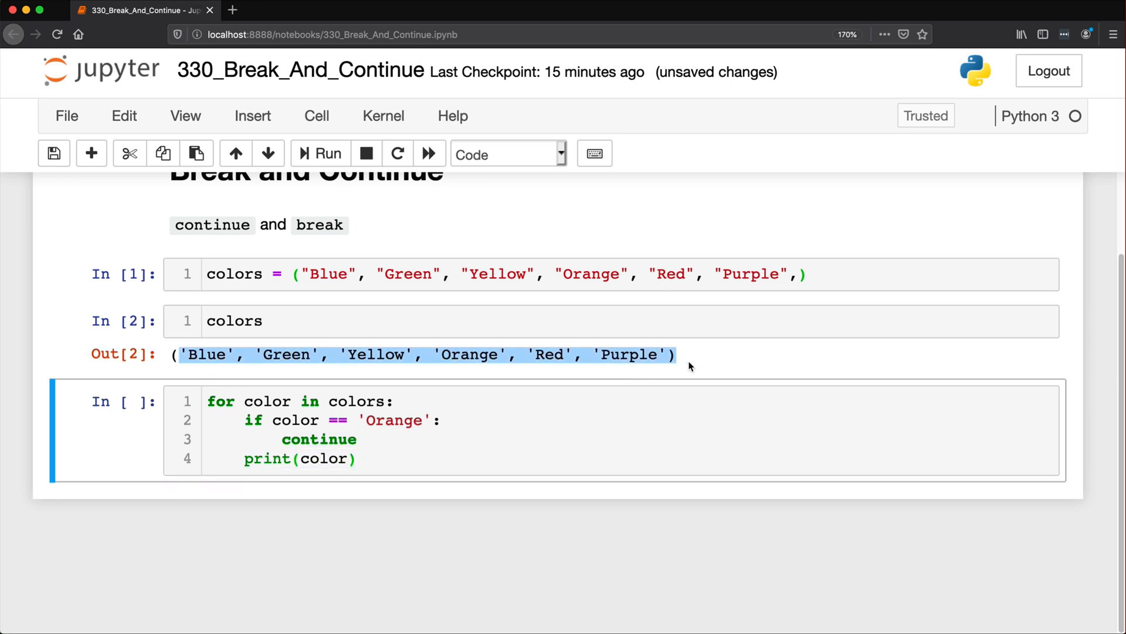
double_click(468, 354)
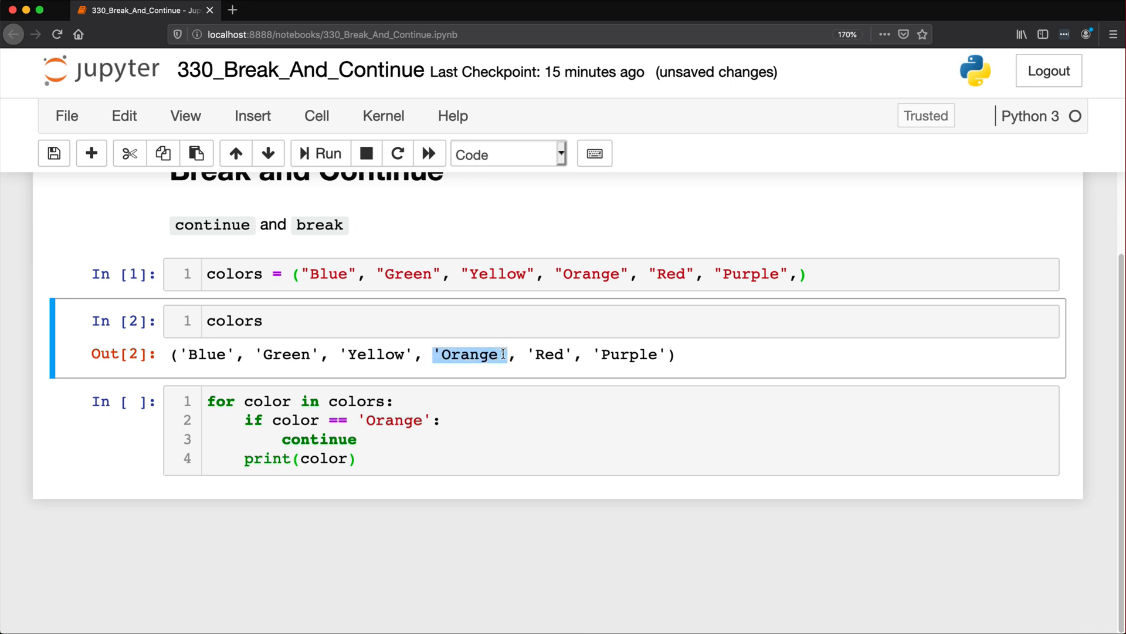
mouse_move(482, 425)
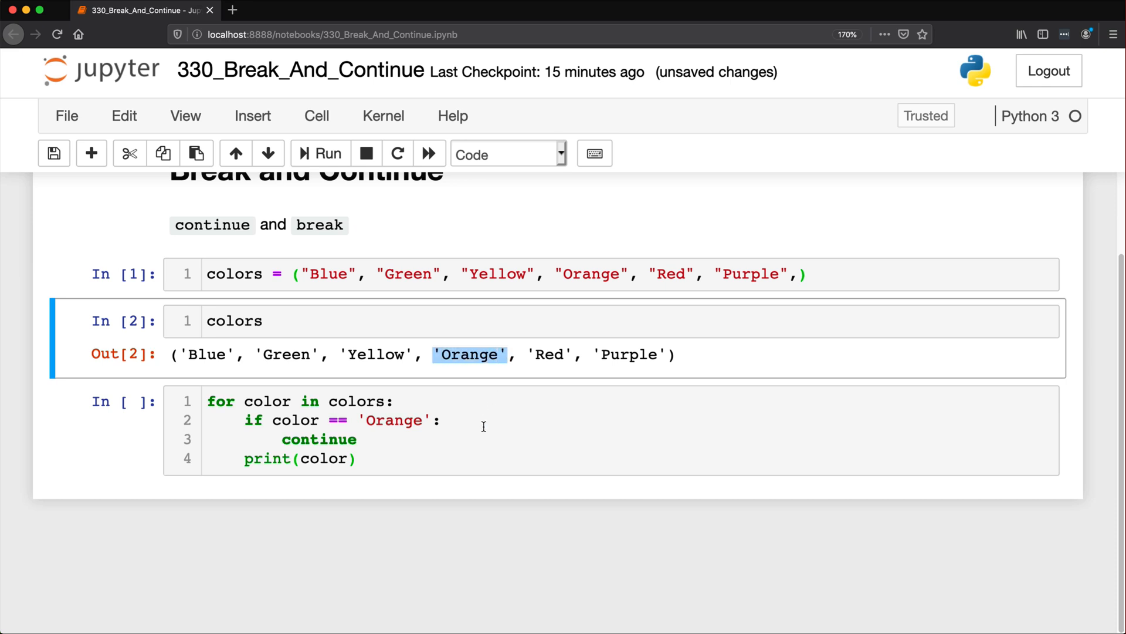
Step: Run the continue loop, printing Blue, Green, Yellow, Red and Purple, and reopen the cell for editing
click(328, 153)
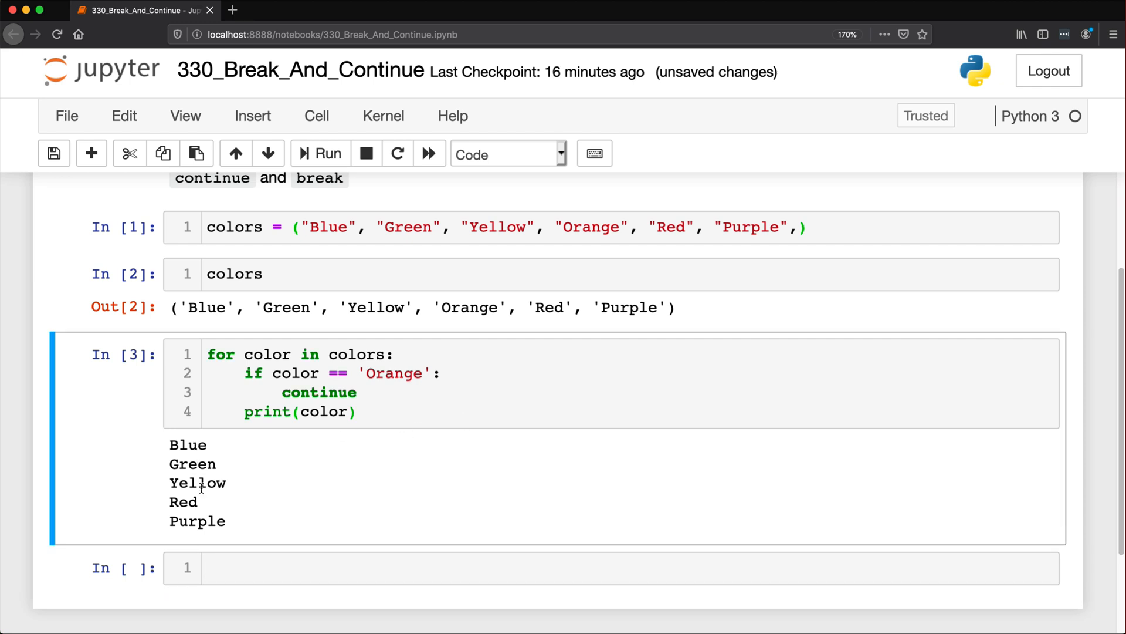
double_click(471, 307)
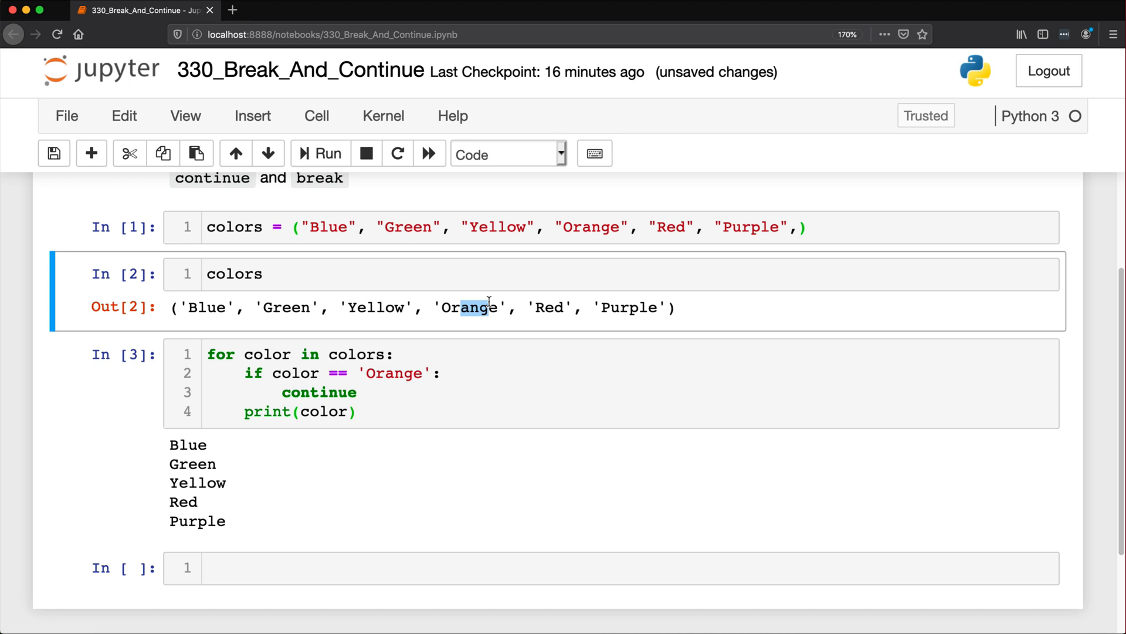
click(367, 373)
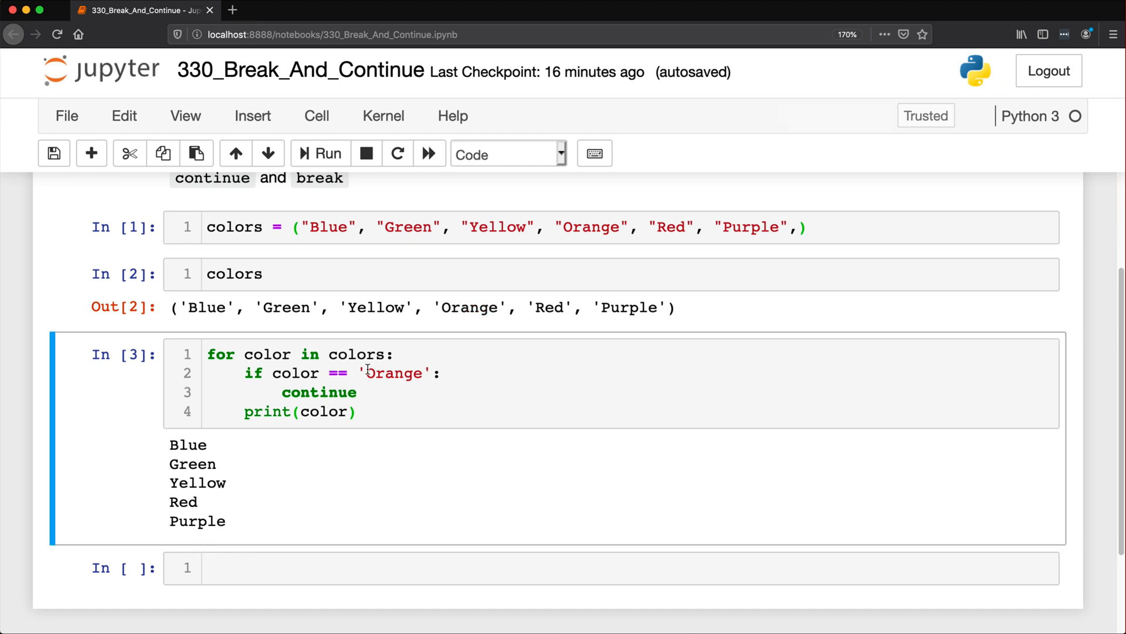
click(366, 373)
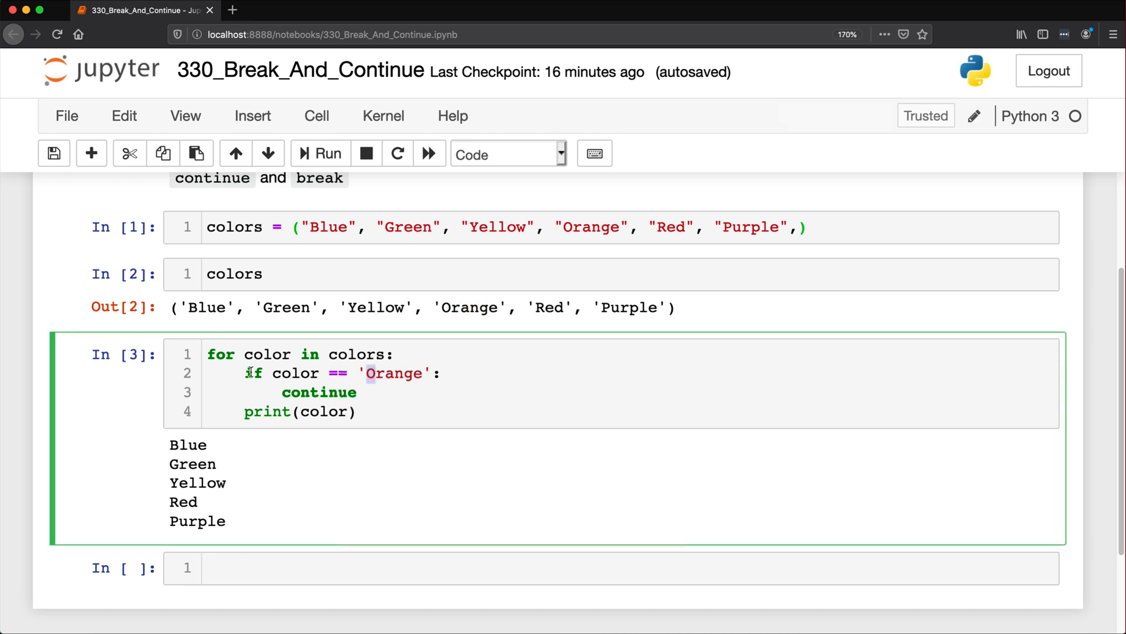
double_click(318, 392)
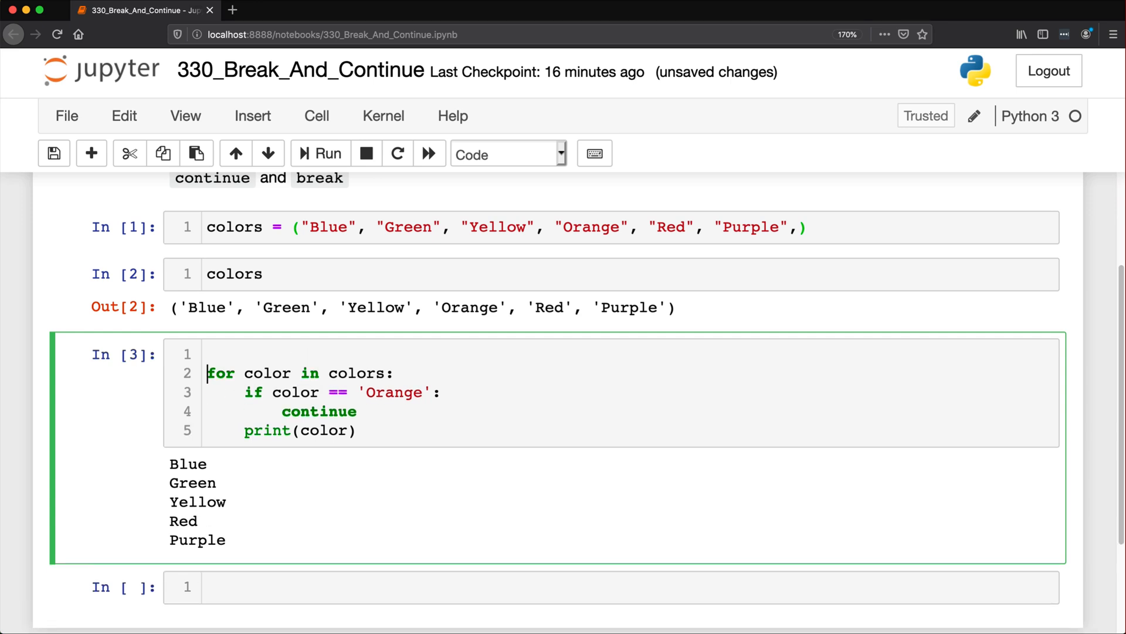
Step: Add print("Starting the loop..") before and print("Loop has ended") after the loop
text(print("St")
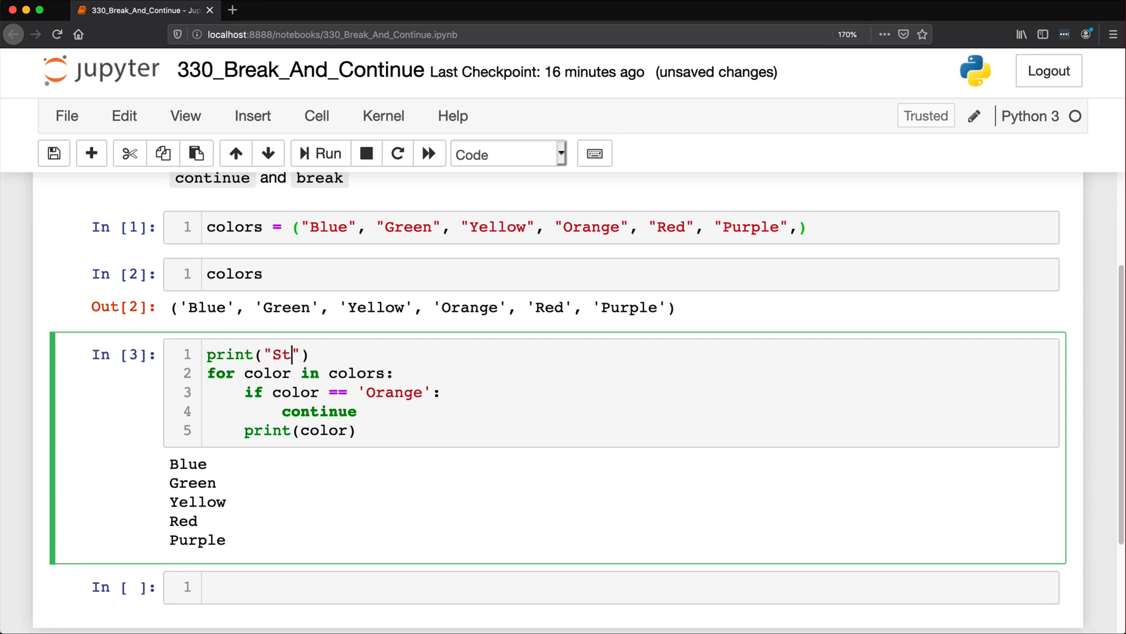
text(arting the loop)
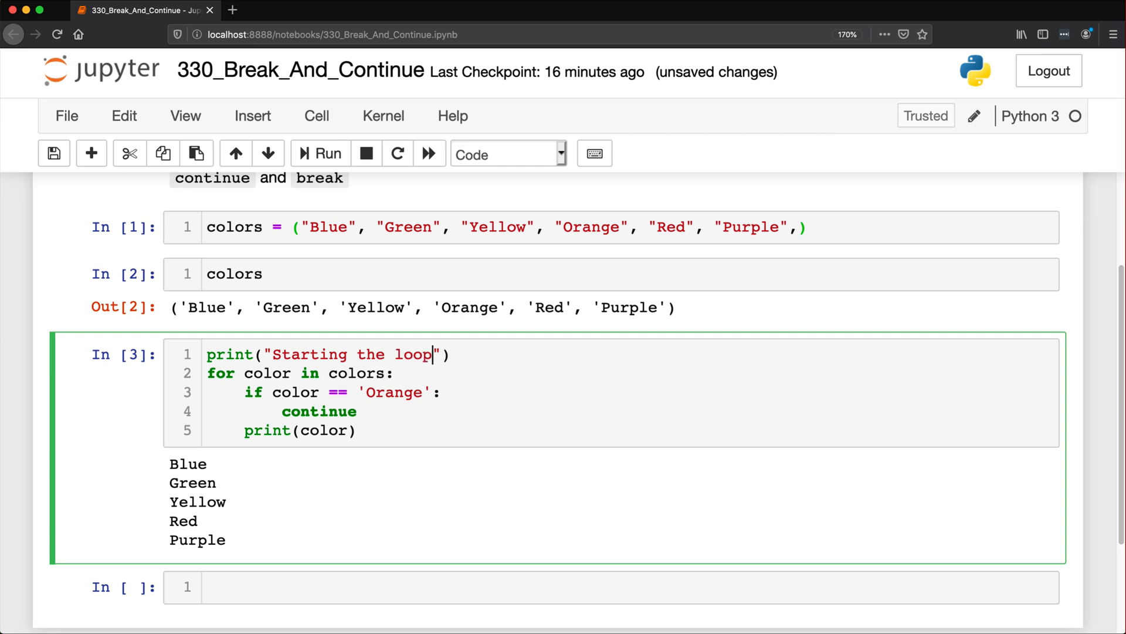
text(..)
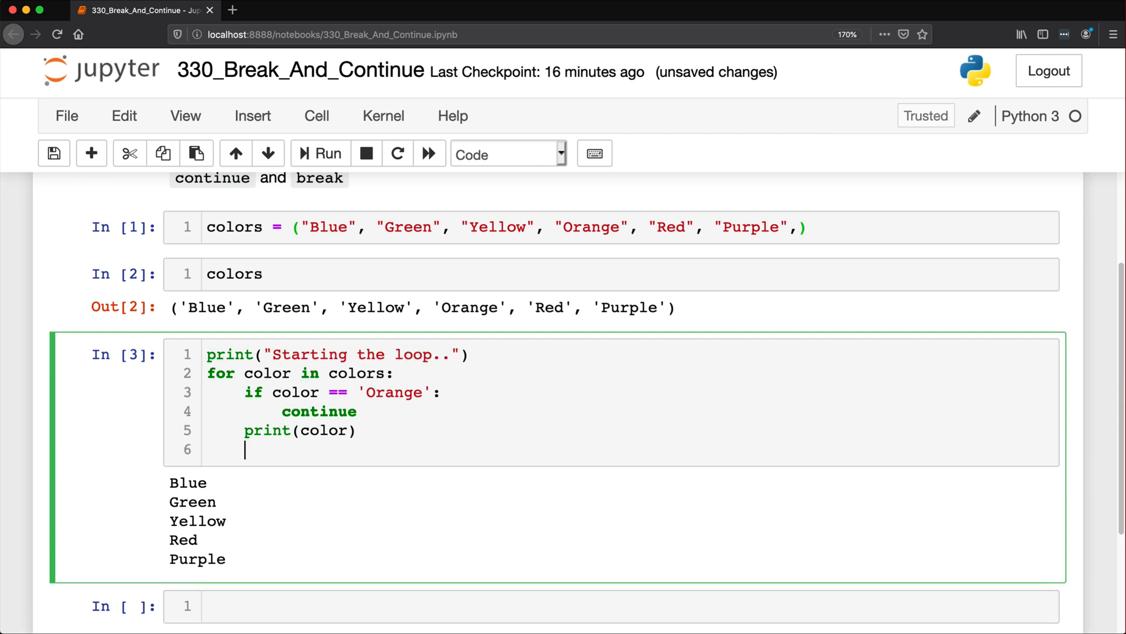
text(print("E"))
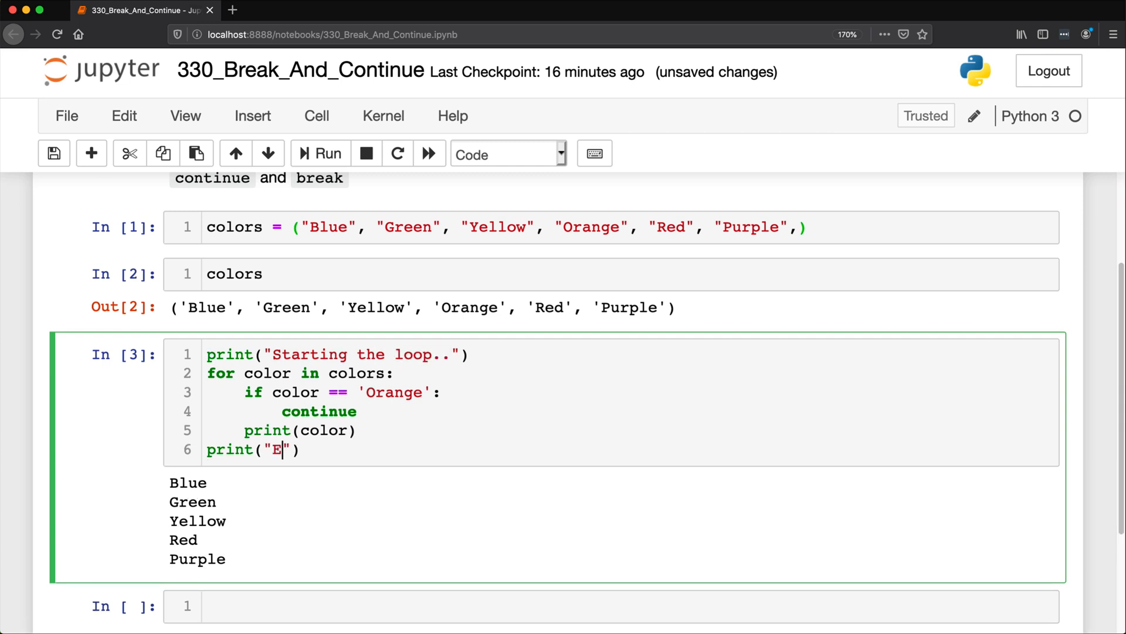
text(oop has ended)
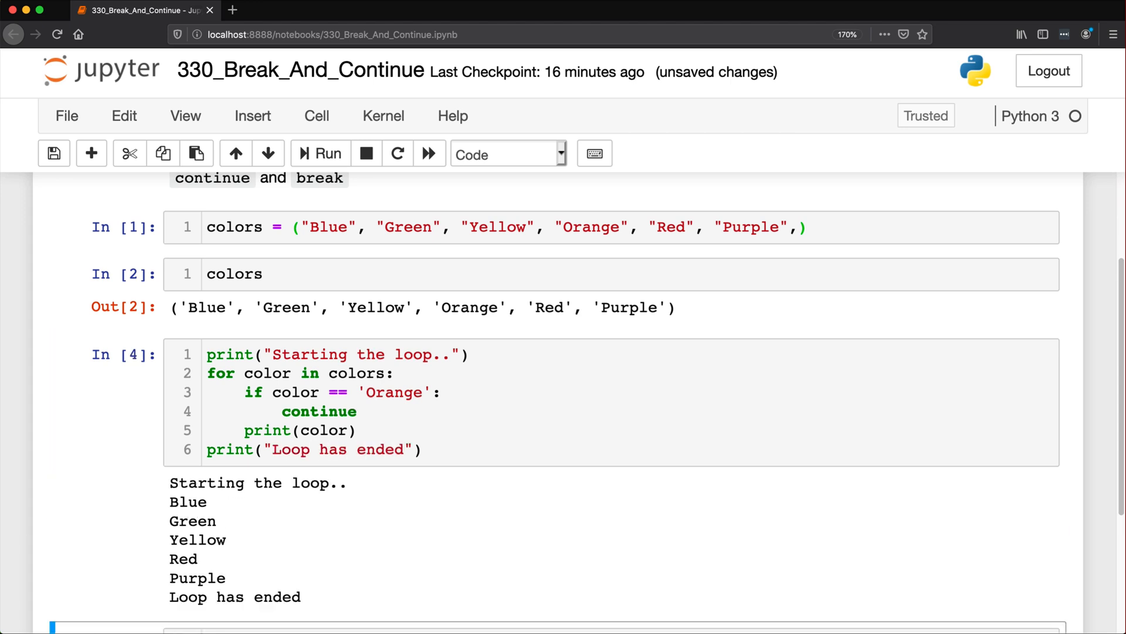
Step: Run the loop and paste a copy of its cell below, selecting continue in the copy
click(201, 521)
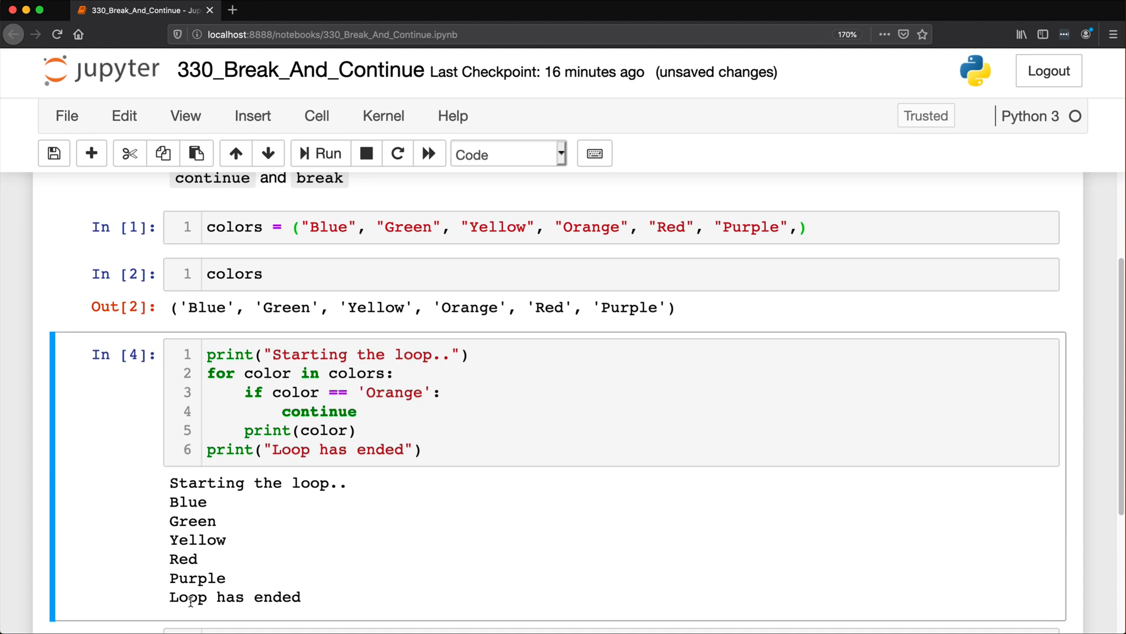
scroll(down, 3)
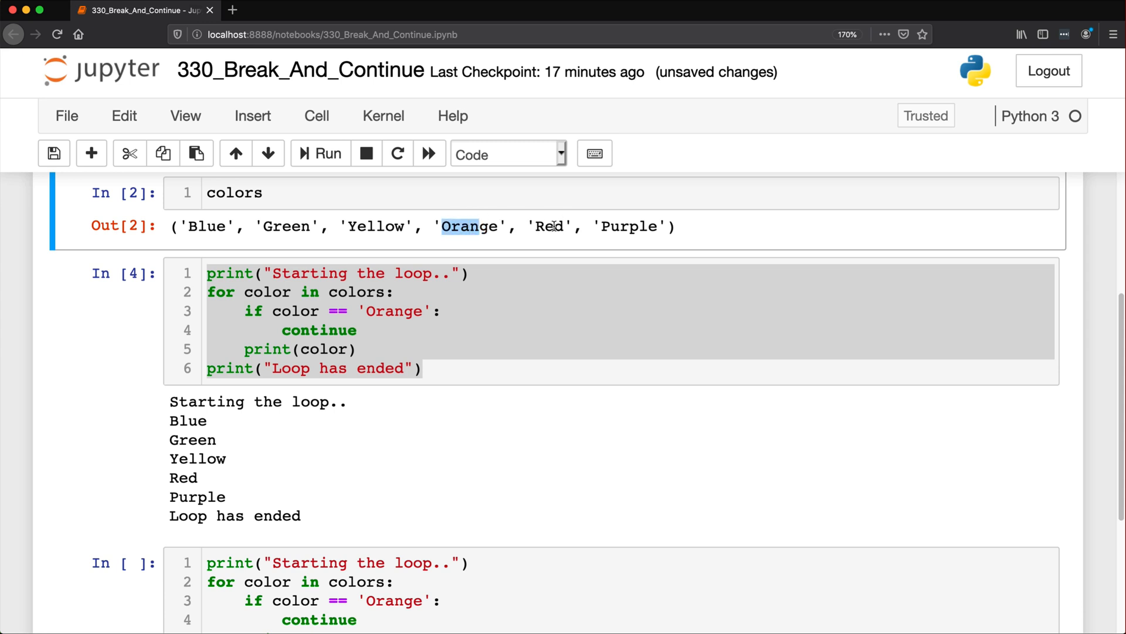
double_click(629, 227)
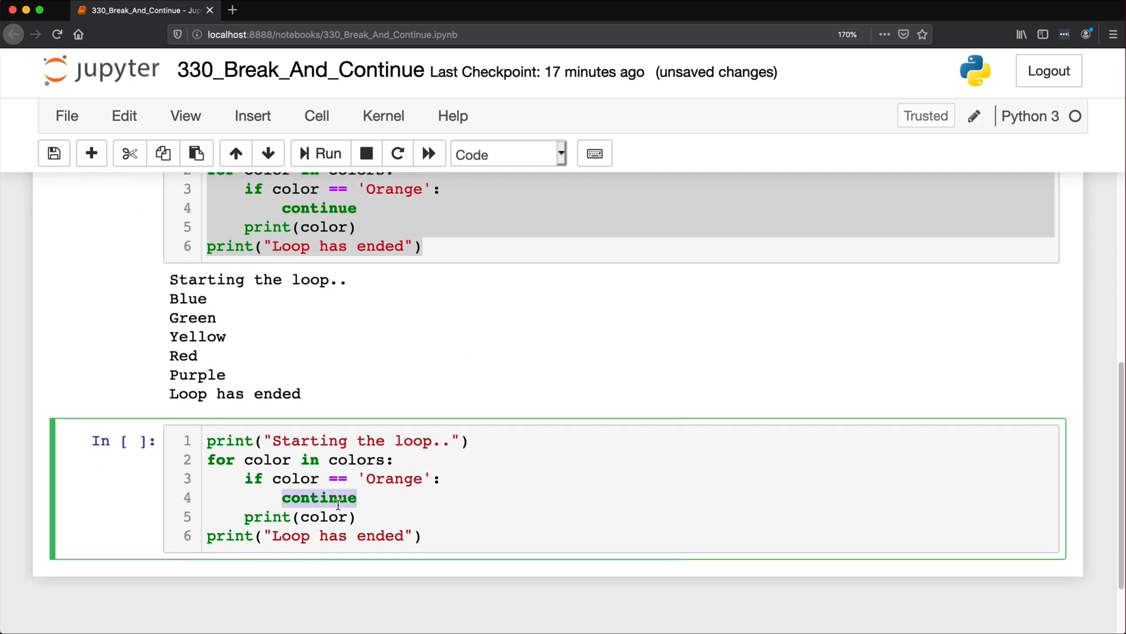
Step: Replace continue with break in the copied loop and mark Orange, Red and Purple in the output
text(break)
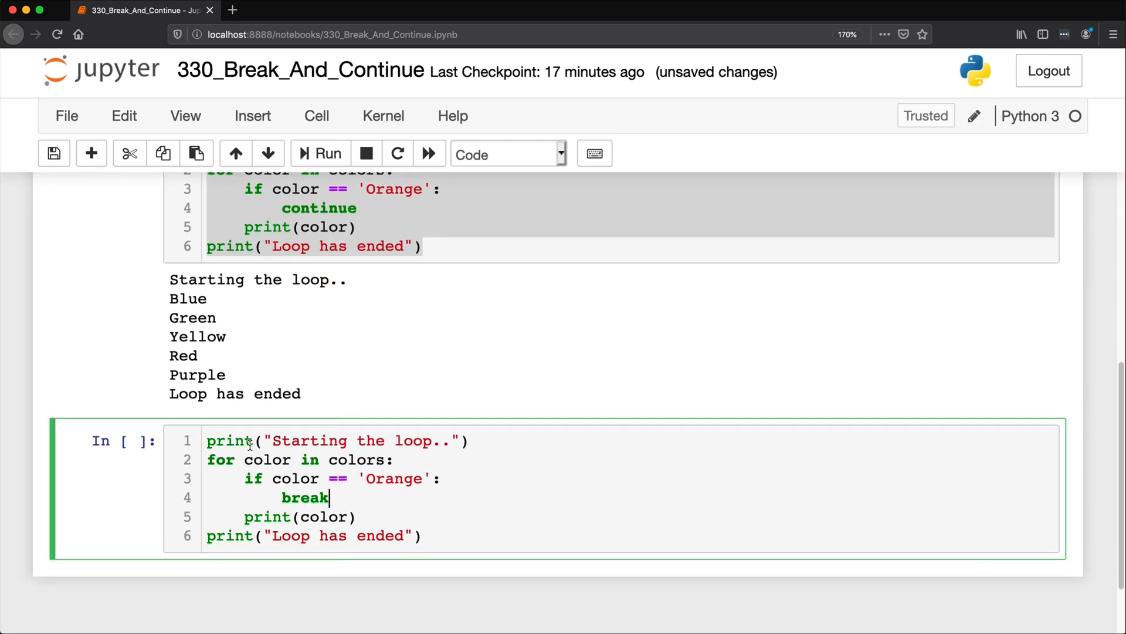
click(237, 460)
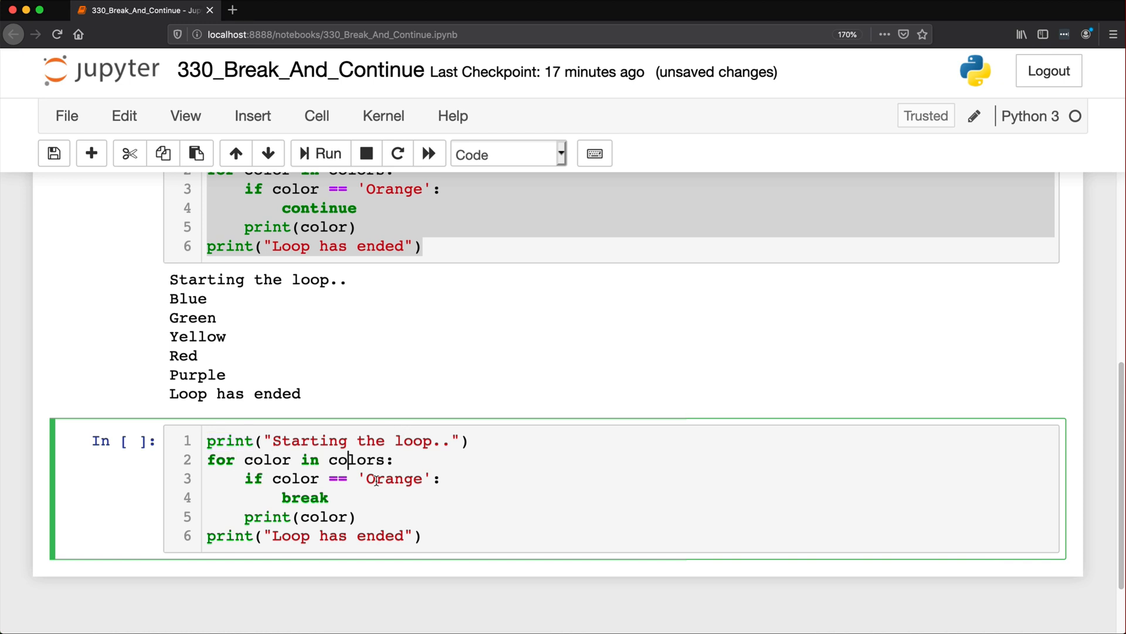
double_click(304, 497)
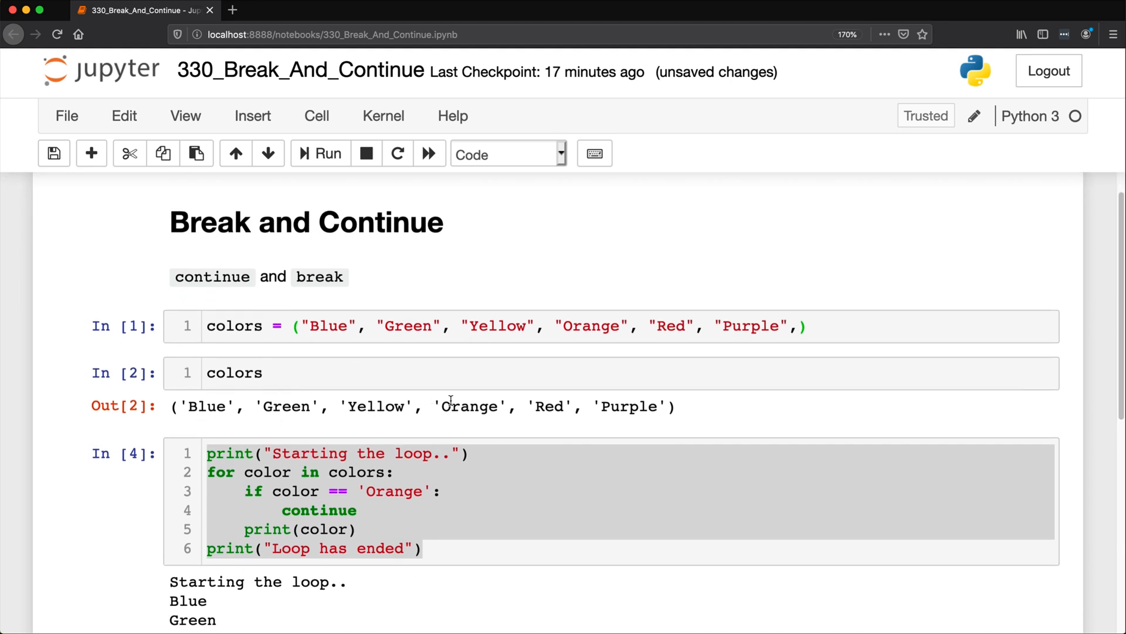
mouse_move(451, 399)
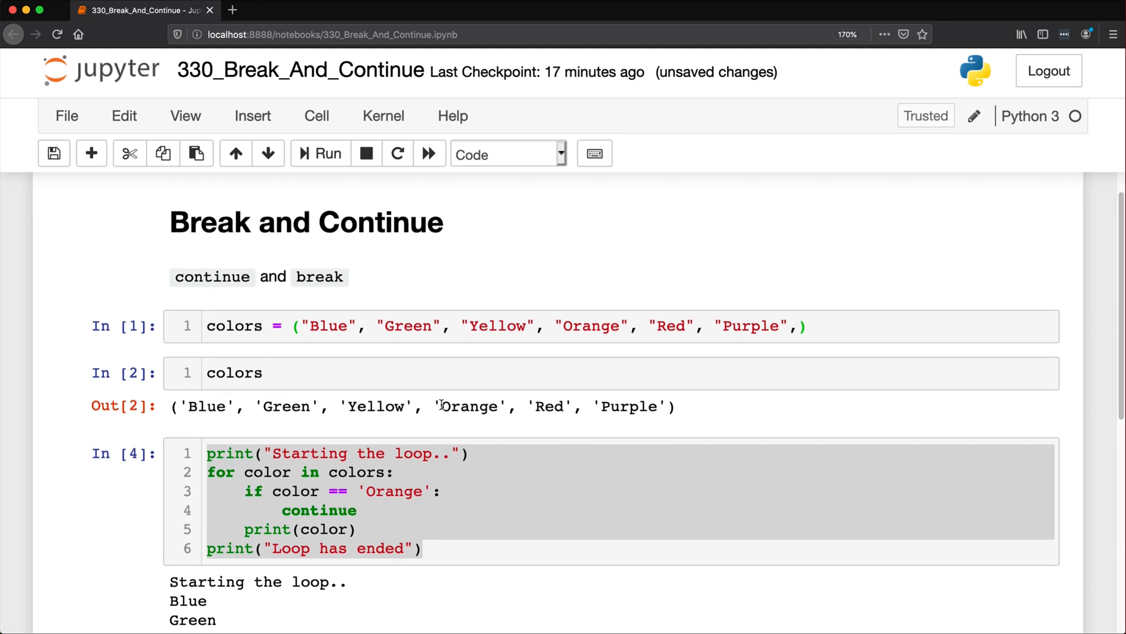
double_click(470, 406)
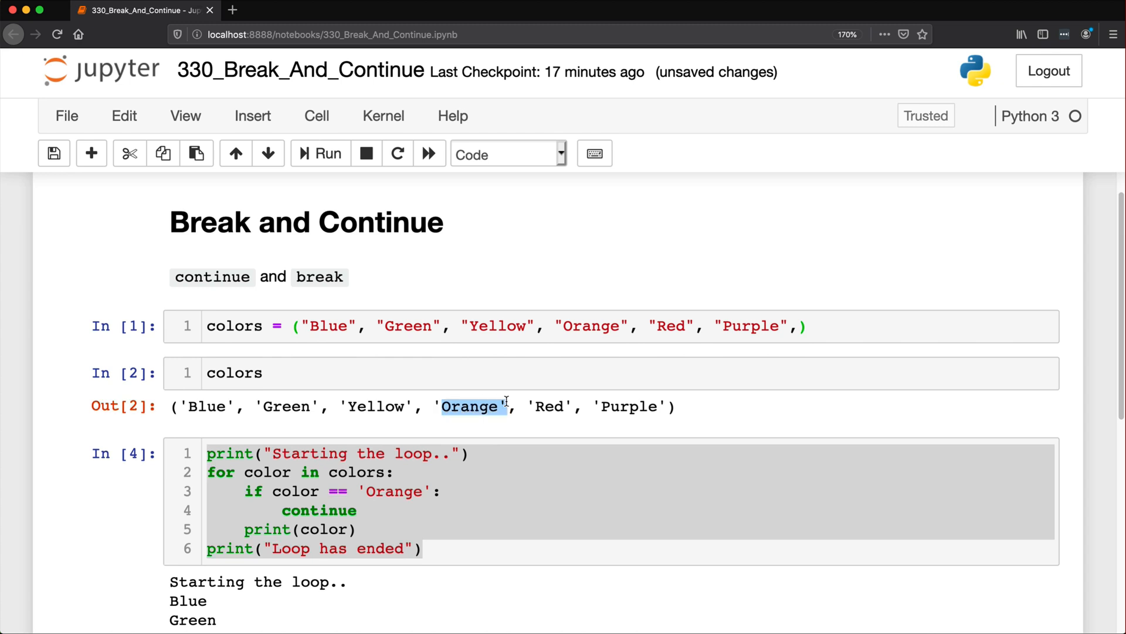
drag(503, 406, 623, 406)
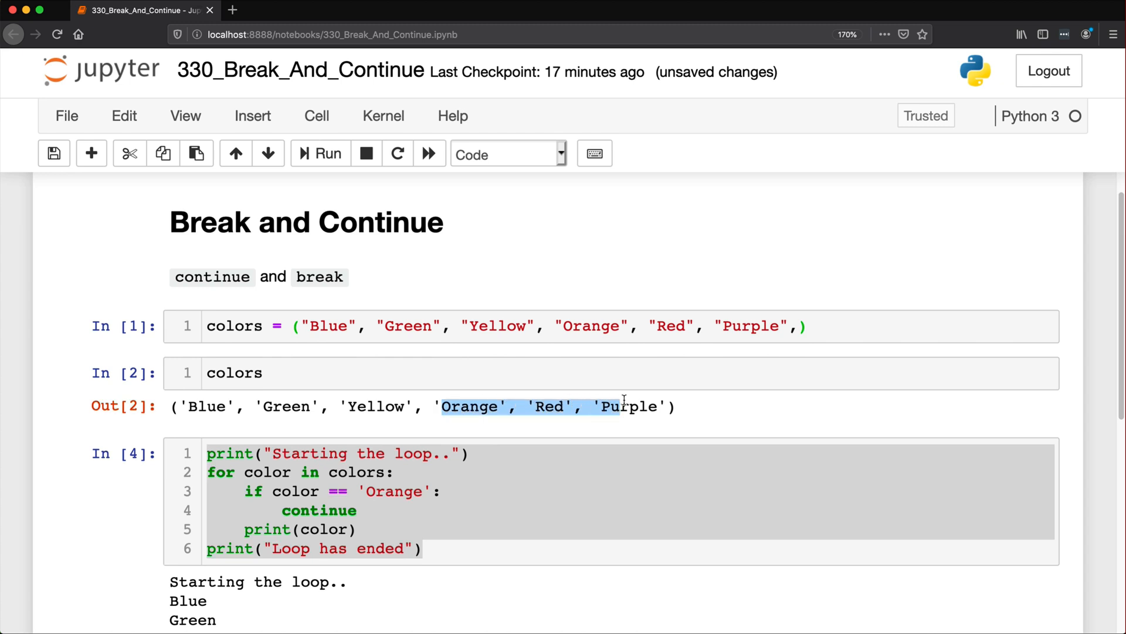
scroll(down, 3)
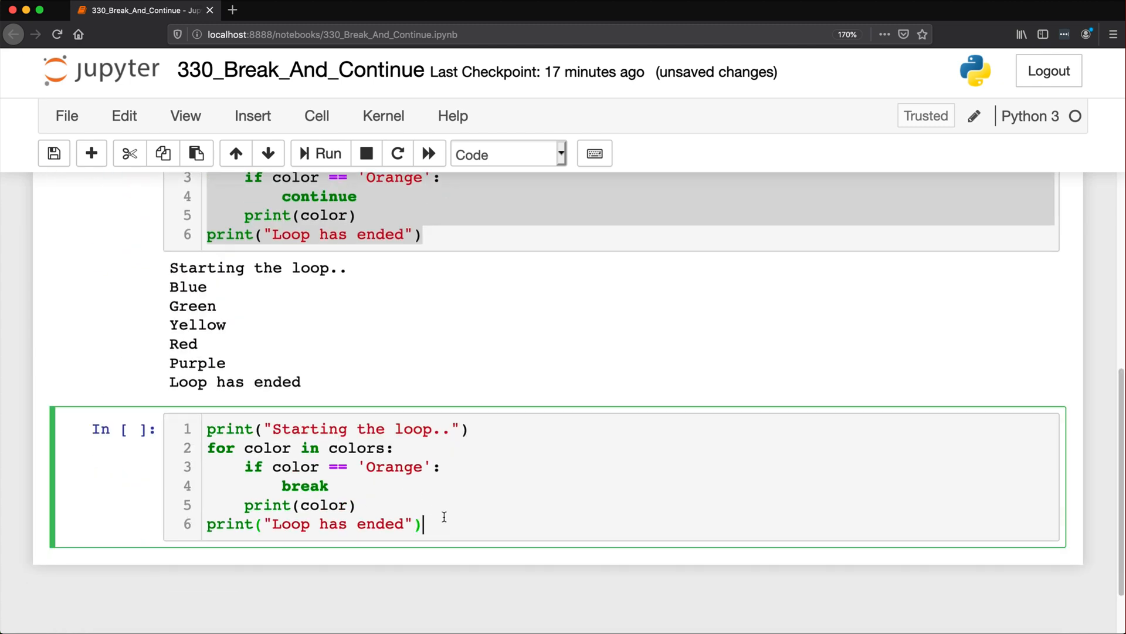
Step: Run the break loop, printing only Blue, Green and Yellow, and begin a while True: cell
scroll(down, 3)
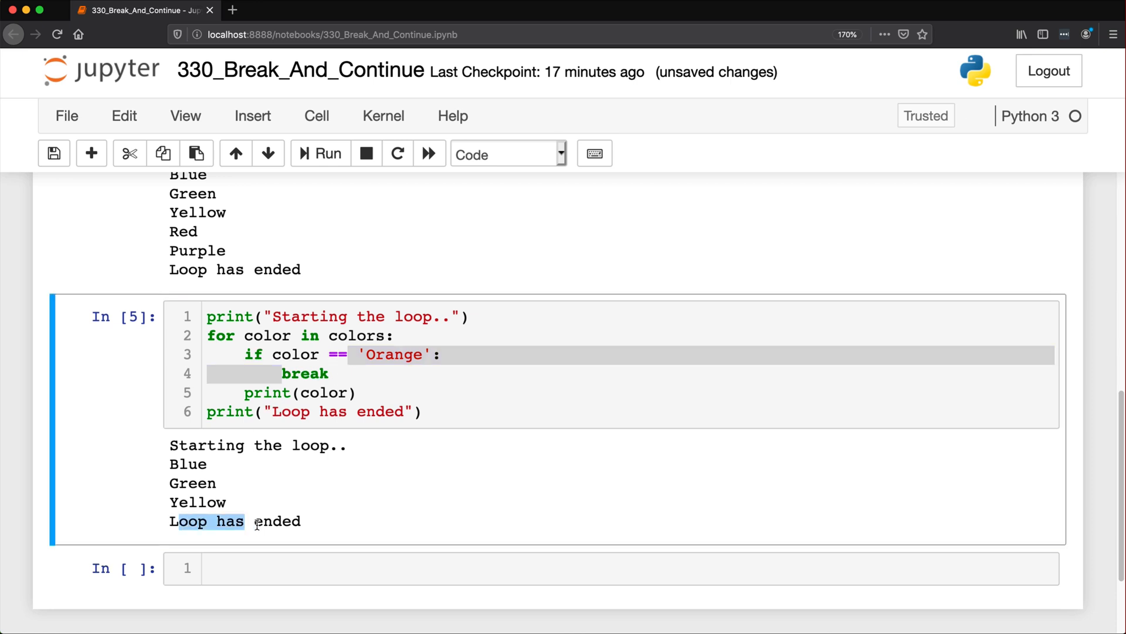
text(while True:)
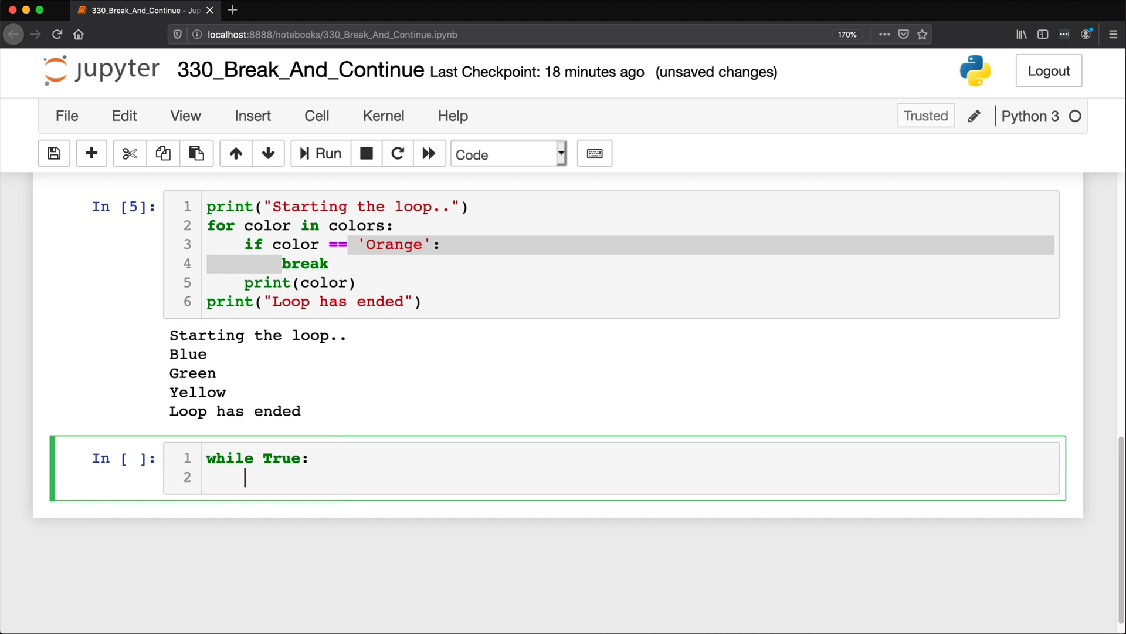
Step: Write name = input("Guess my name:") and an if name.lower() == "henry" block printing YOU WIN and breaking
text(name)
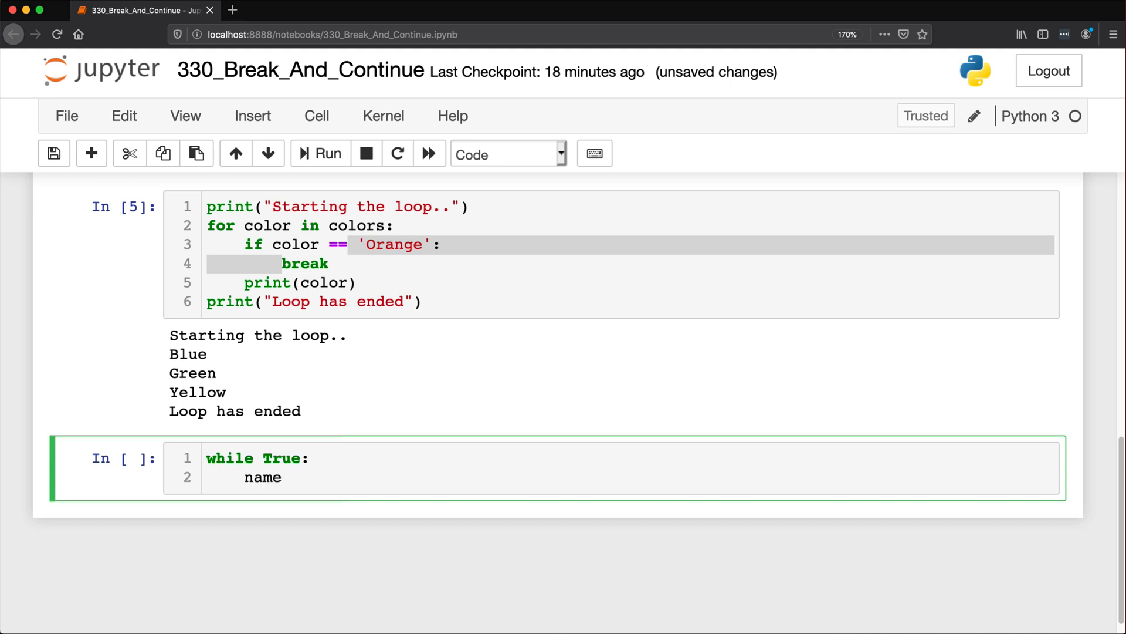
text(= input("Gue)
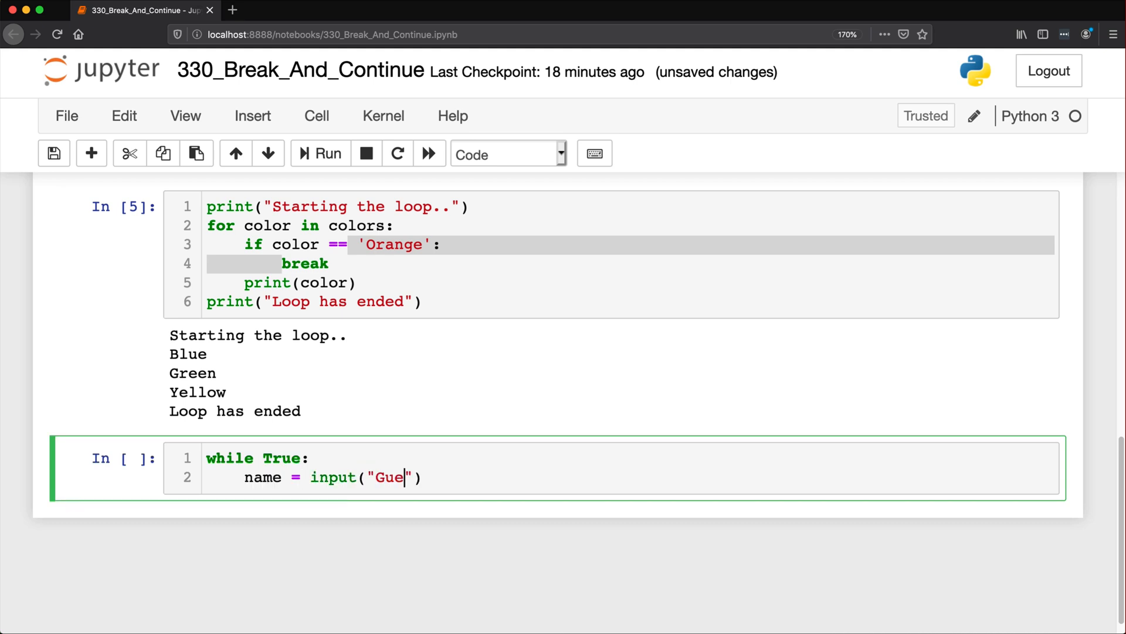
text(ss my name:)
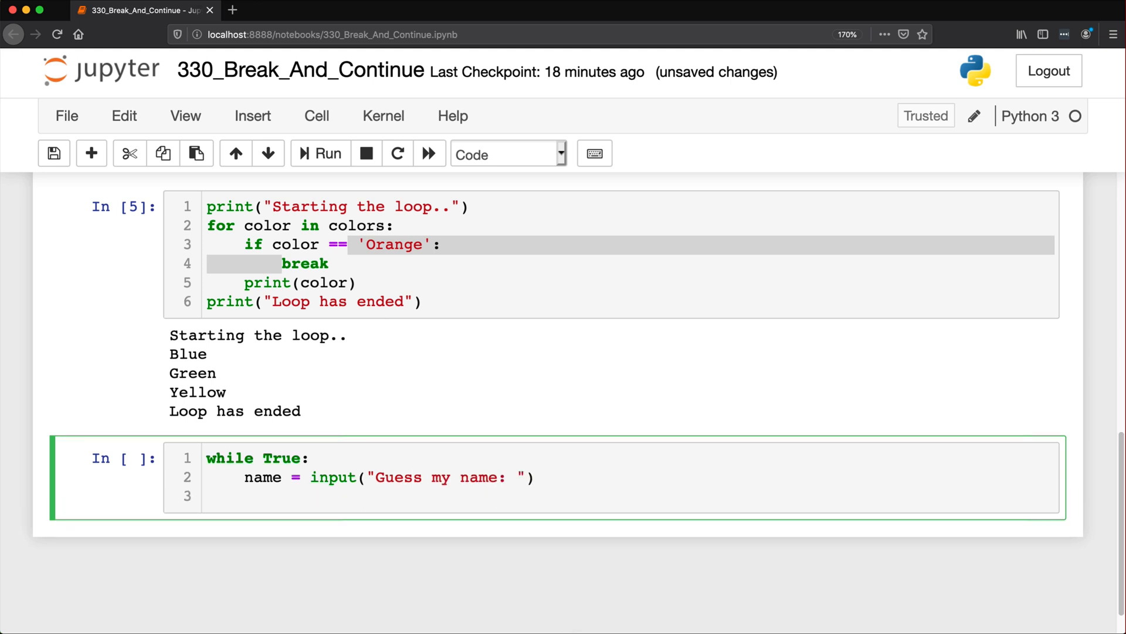
text(if name)
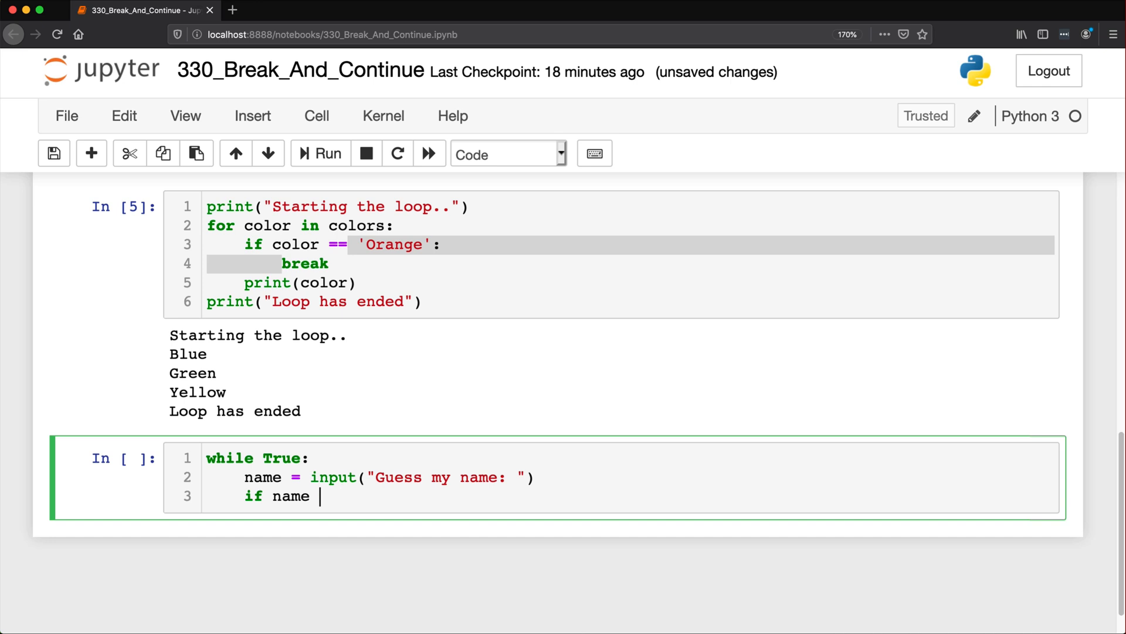
text(.lower())
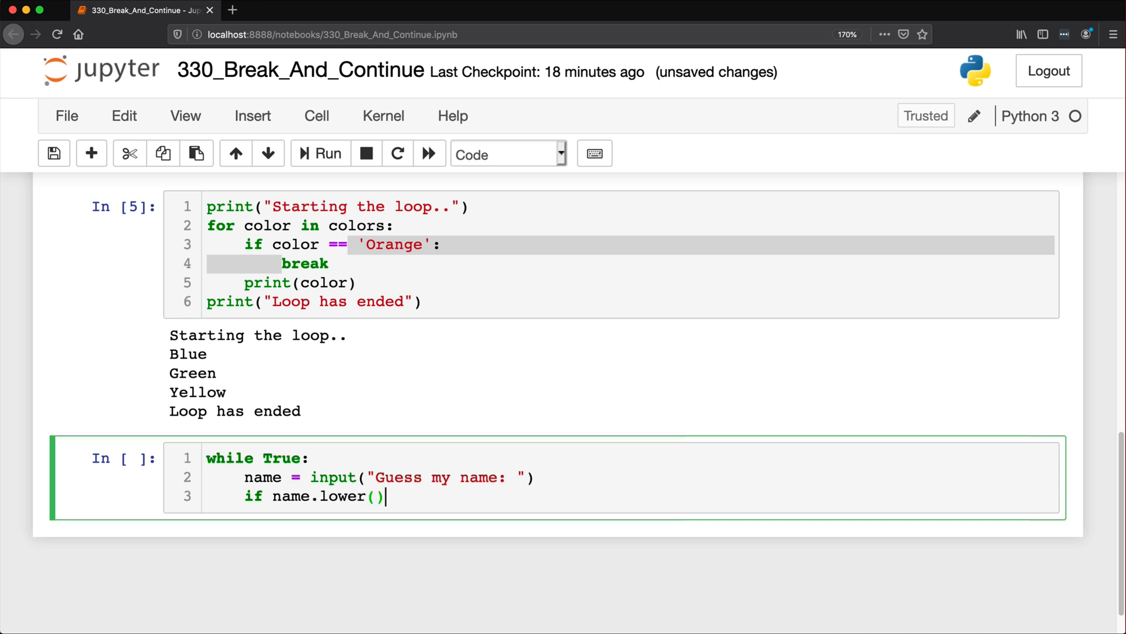
text(== "")
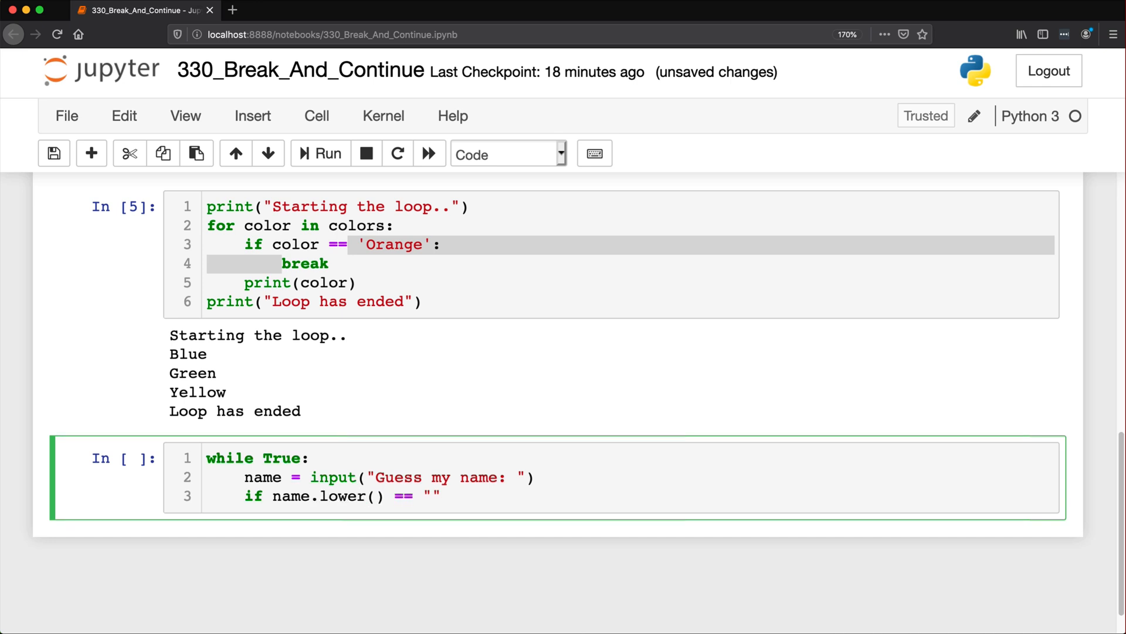
text(henry)
text(print("YOU WIN)
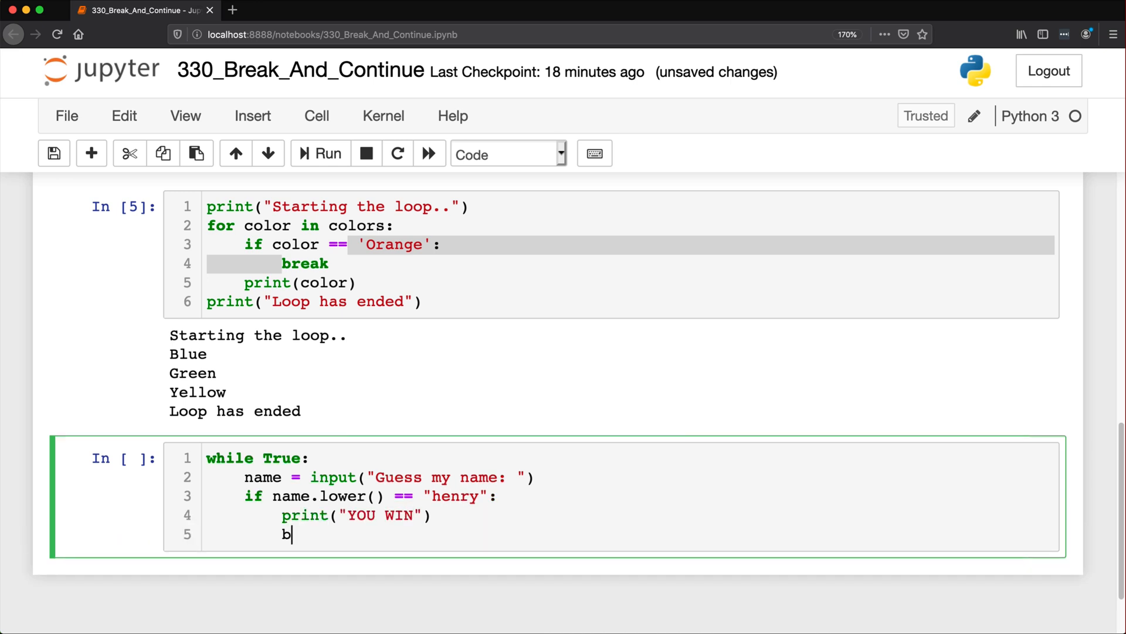
text(reak)
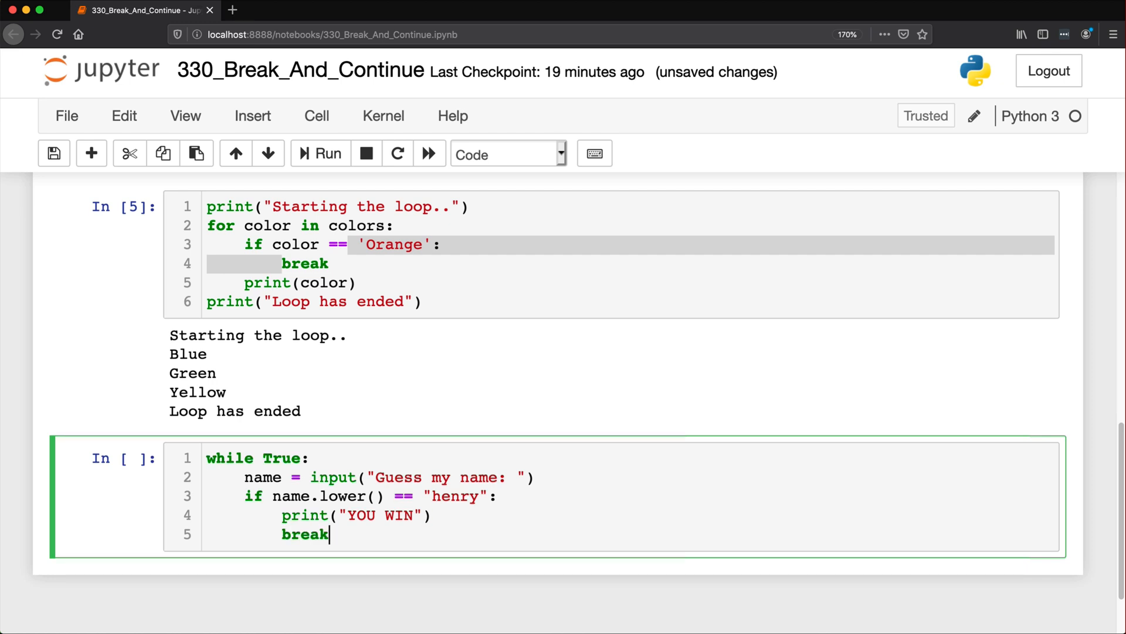
Step: Drop the else: branch and add print("That was the wrong name... try again!")
text(e)
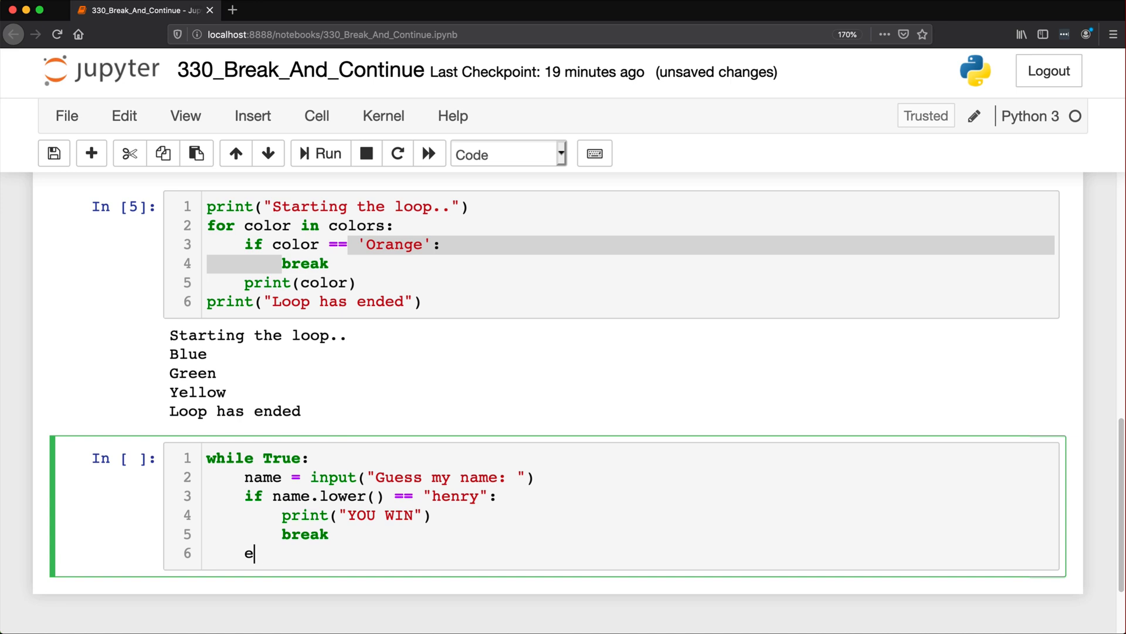
text(lse:)
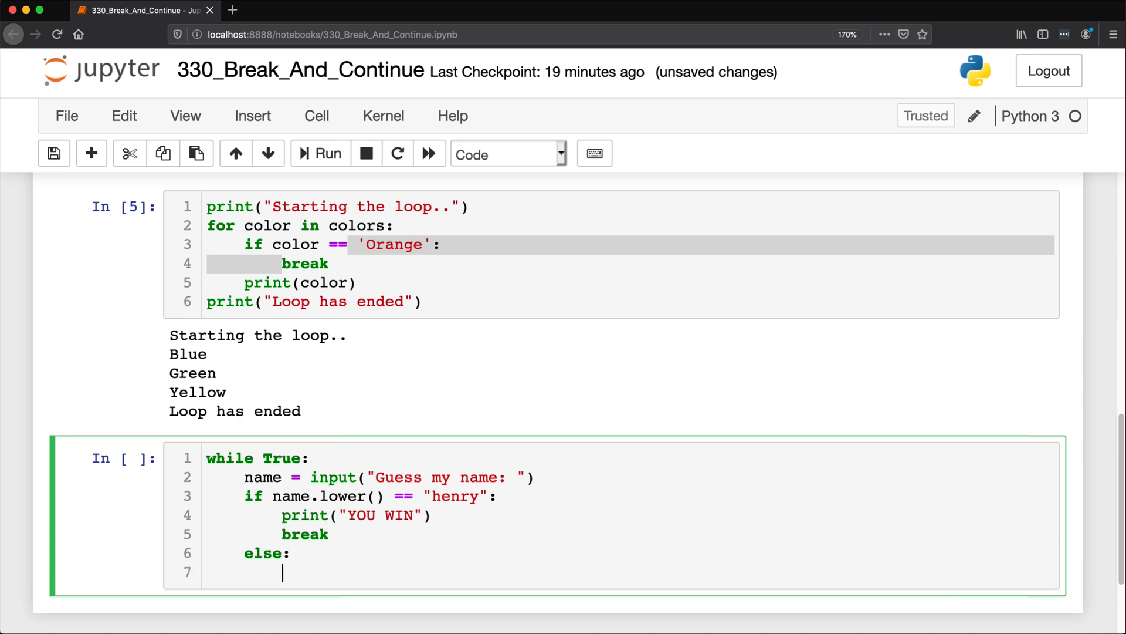
double_click(305, 534)
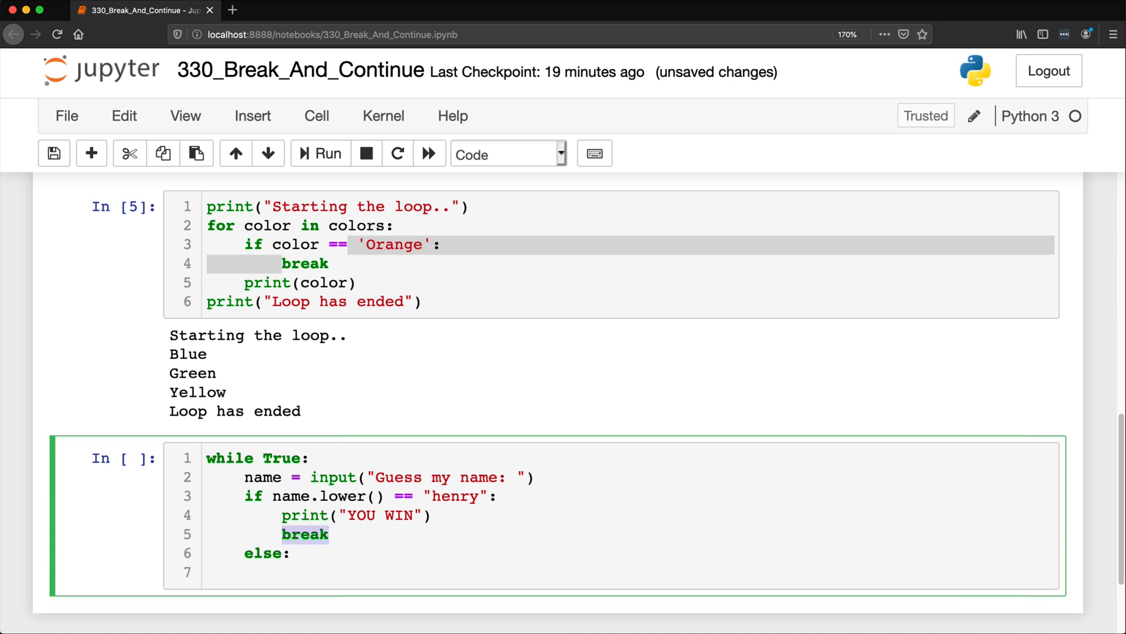
click(329, 533)
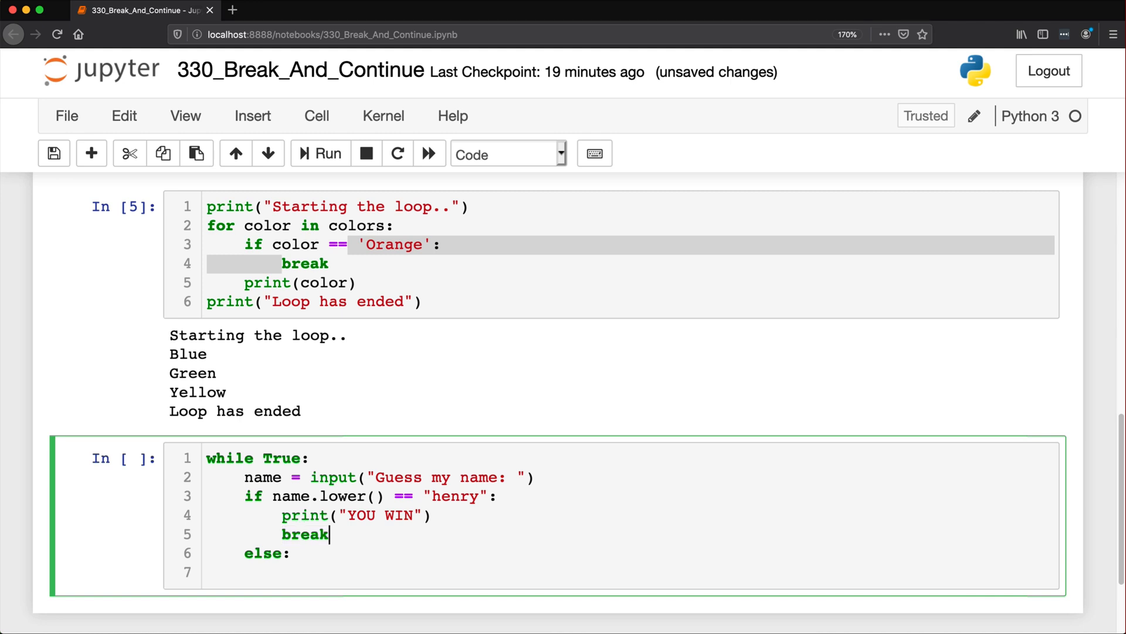
key(Enter)
text(print(")
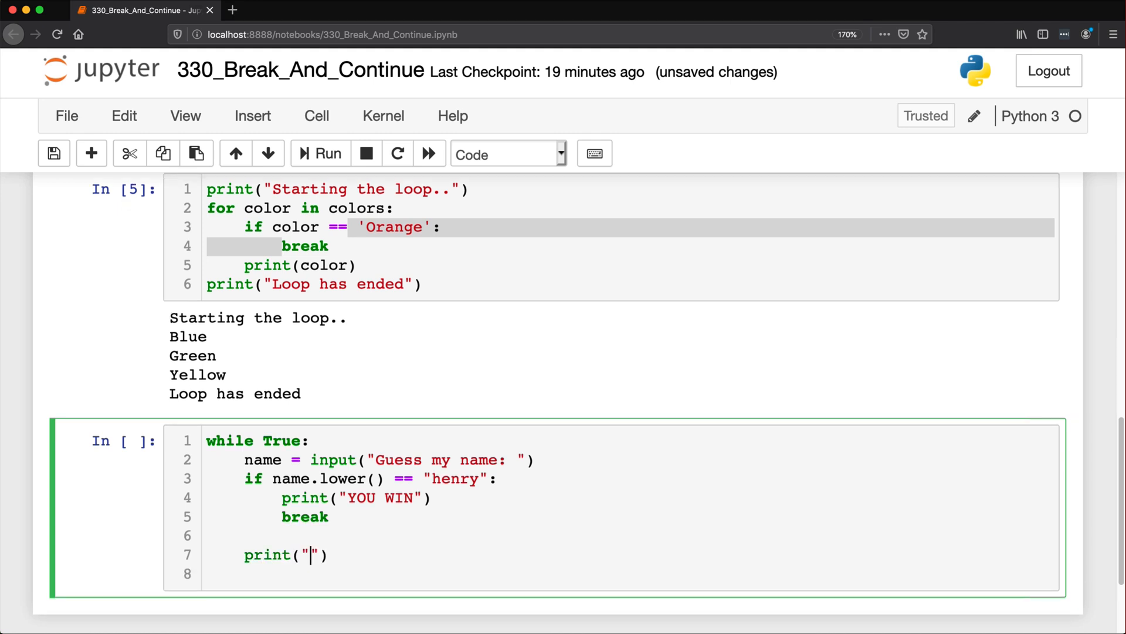
text(That was the wr)
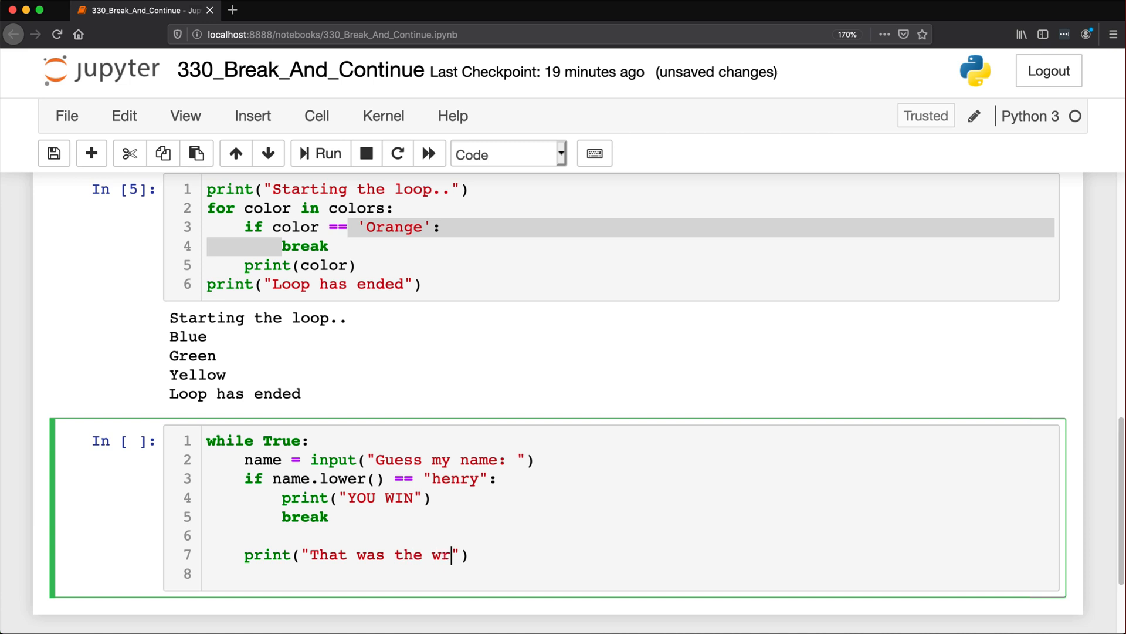
text(ong name... t)
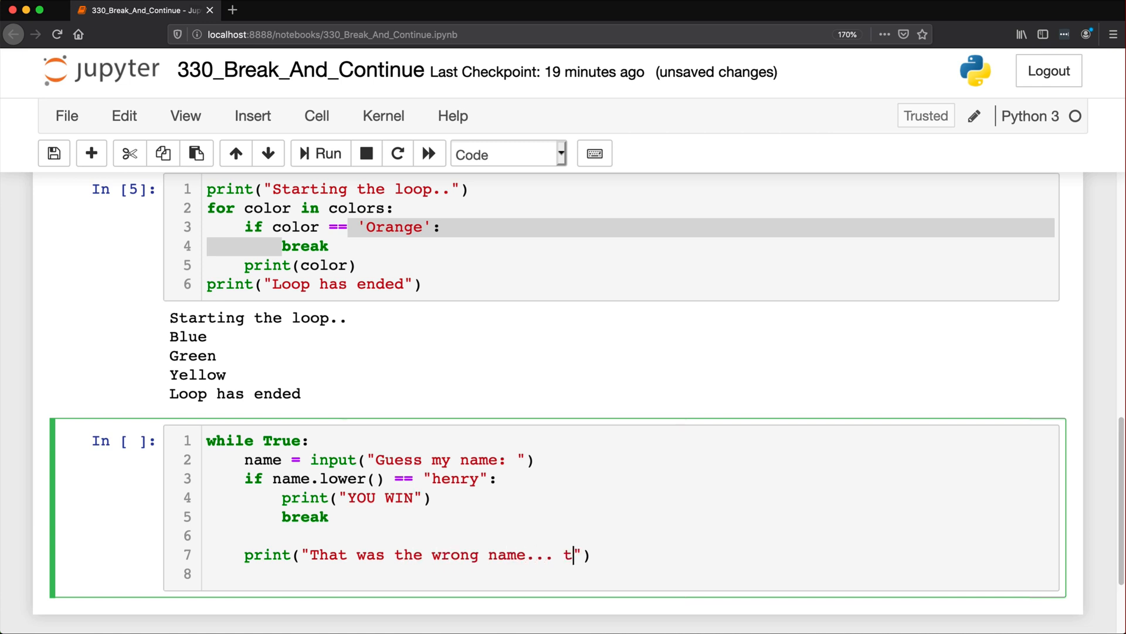
text(ry again!)
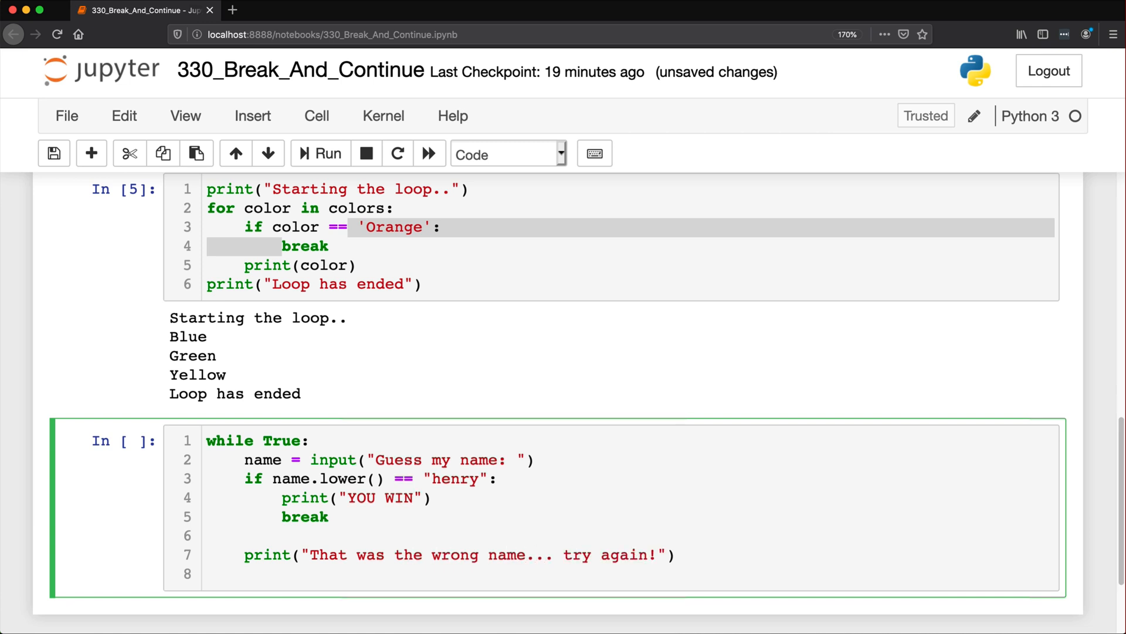
Step: Run the guessing game, entering zephyr, kalob, jacob and then henry to print YOU WIN
scroll(down, 3)
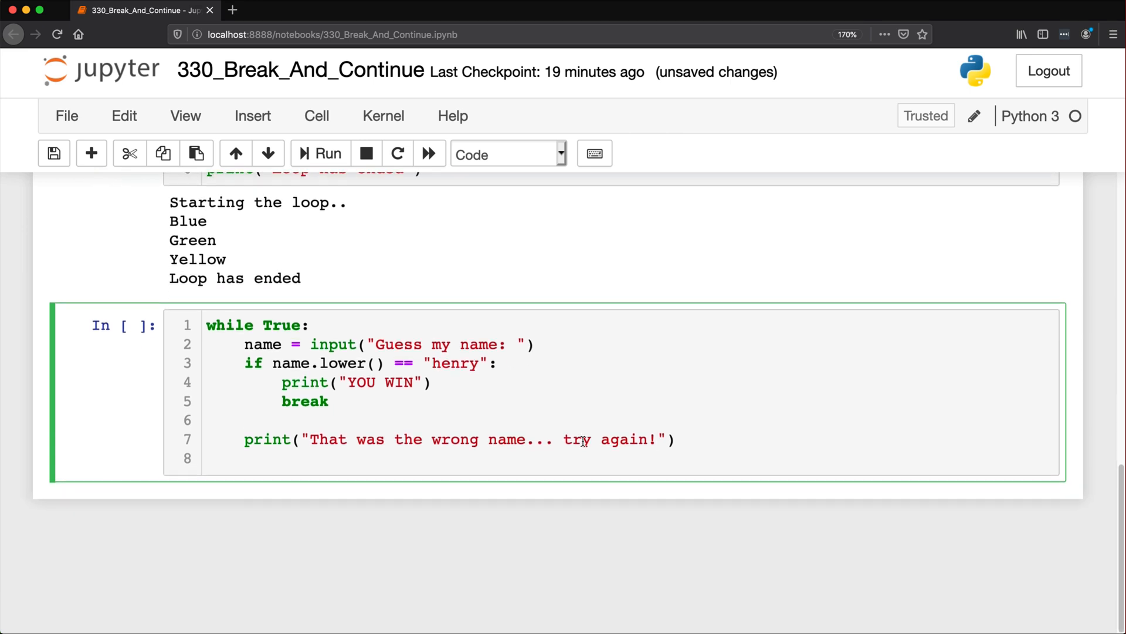
click(320, 153)
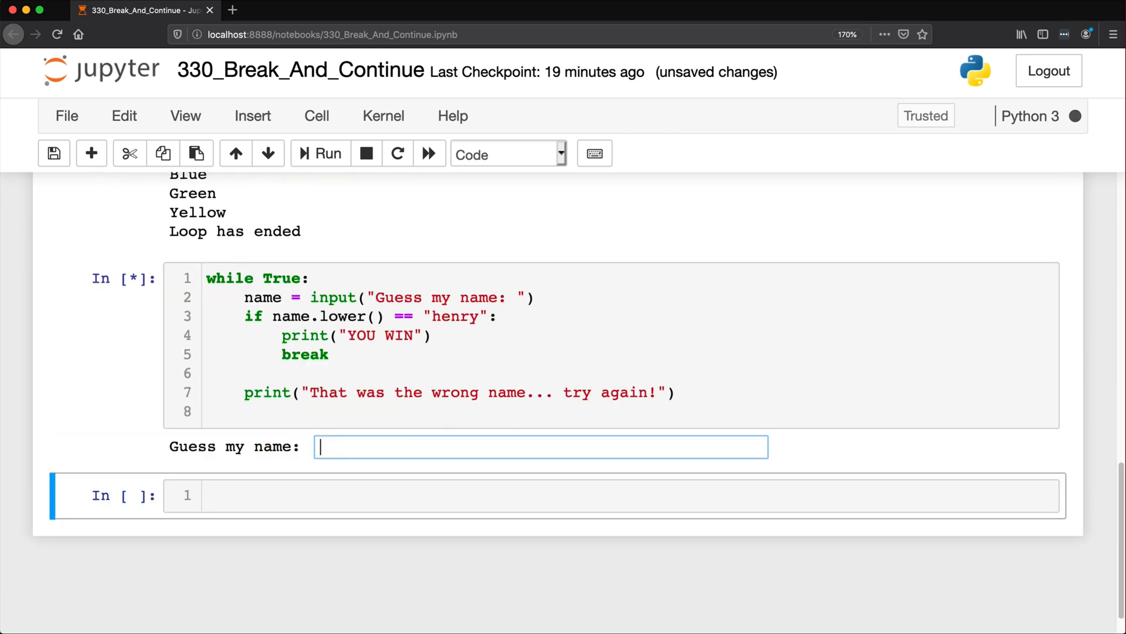
text(zephyr)
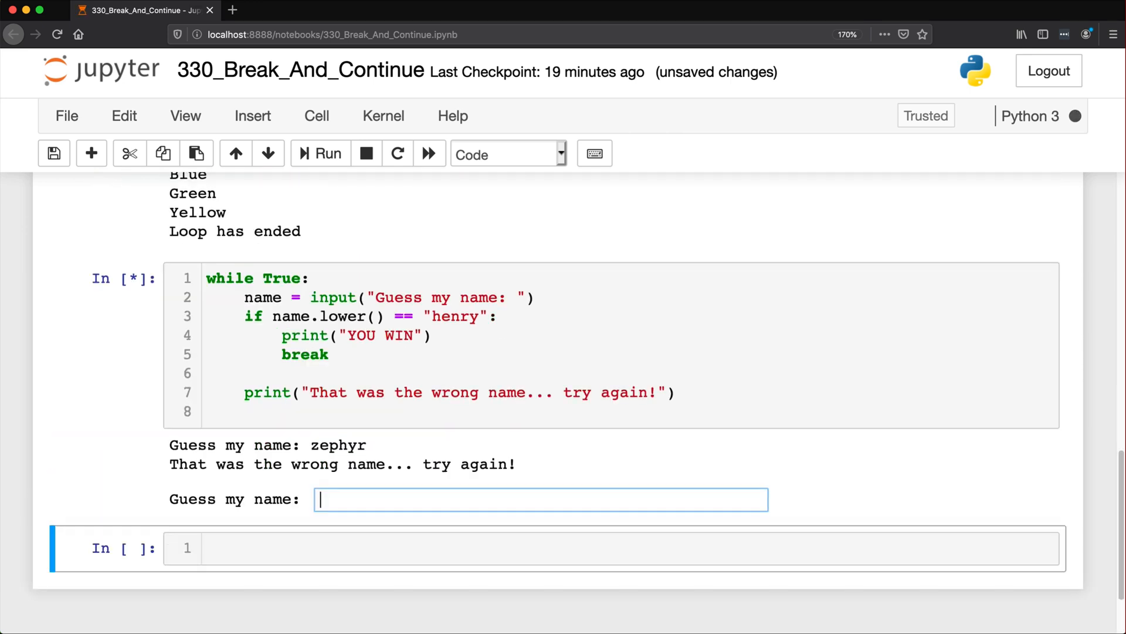
text(ka)
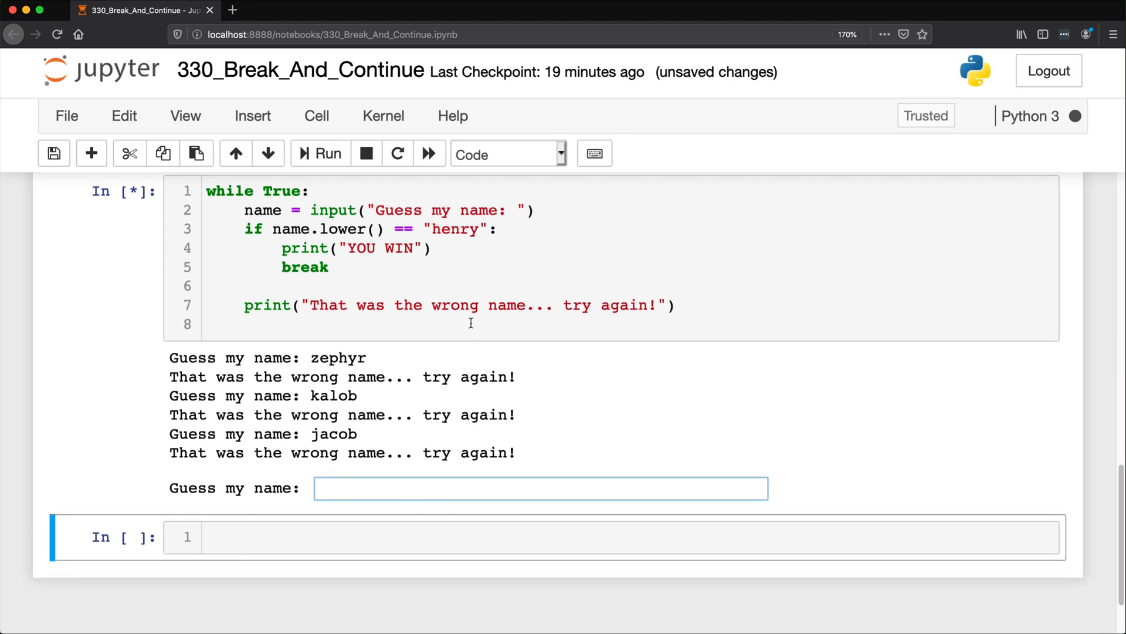
click(443, 210)
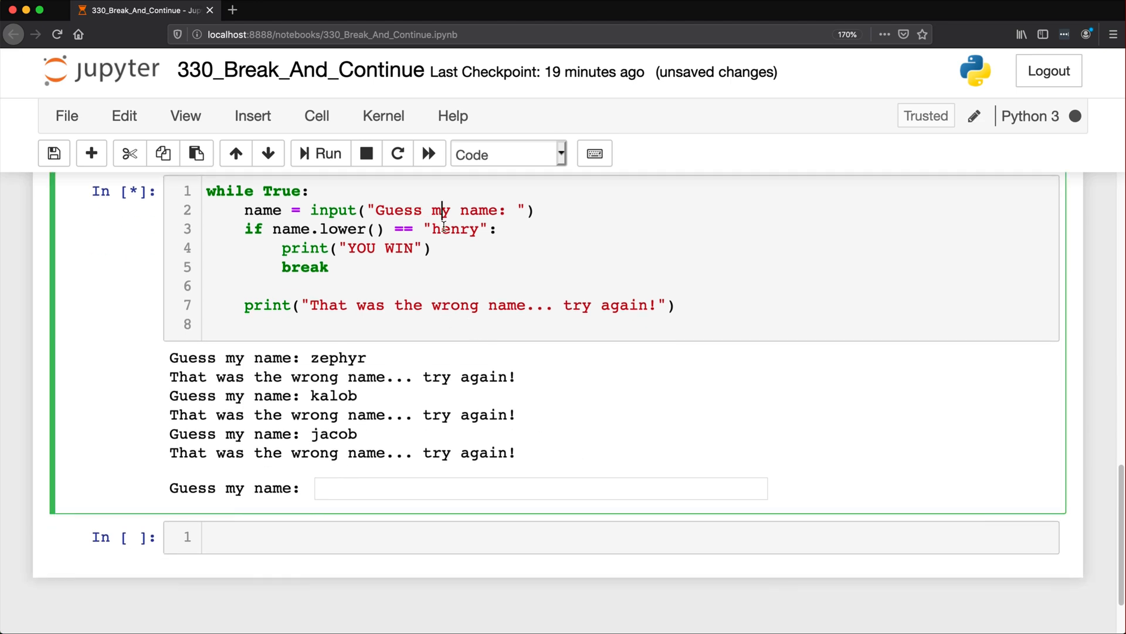
text(henry)
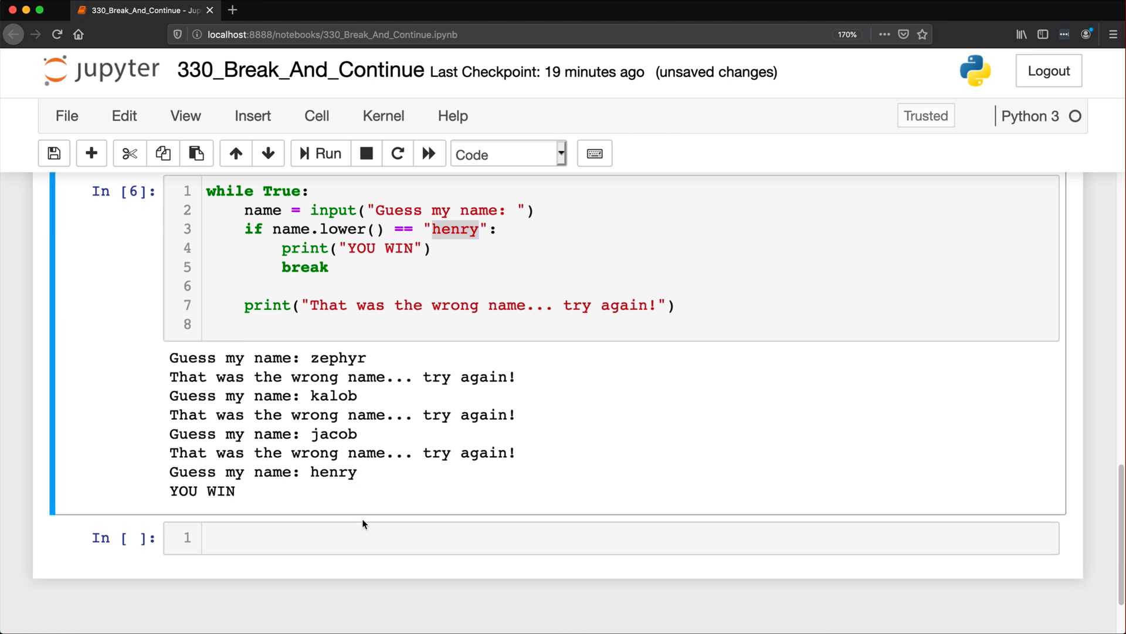
click(245, 287)
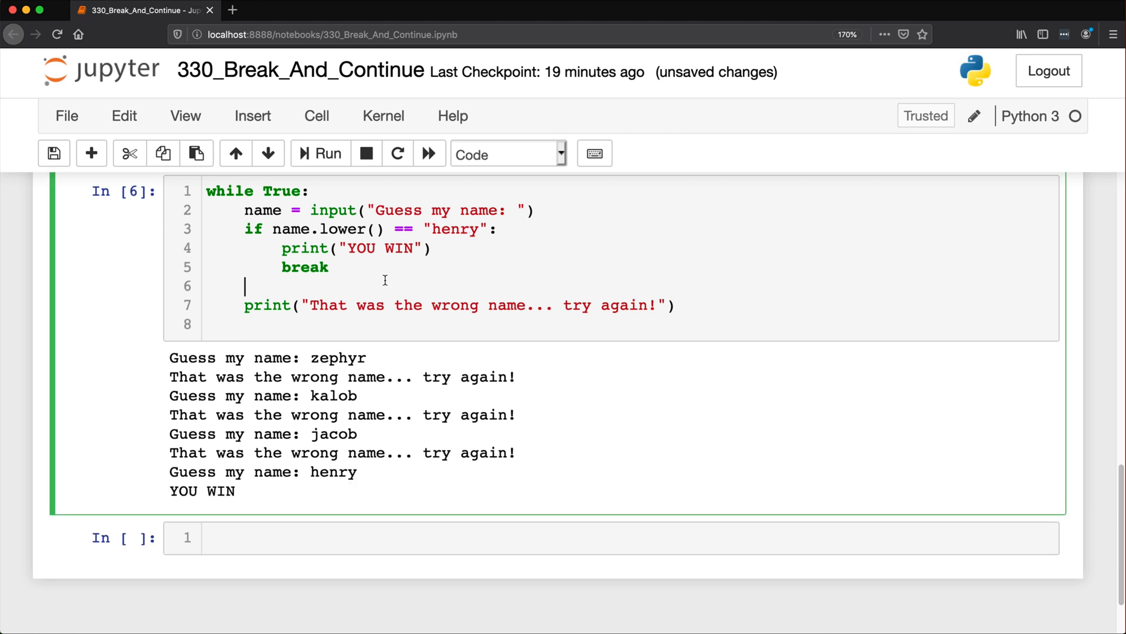
mouse_move(341, 293)
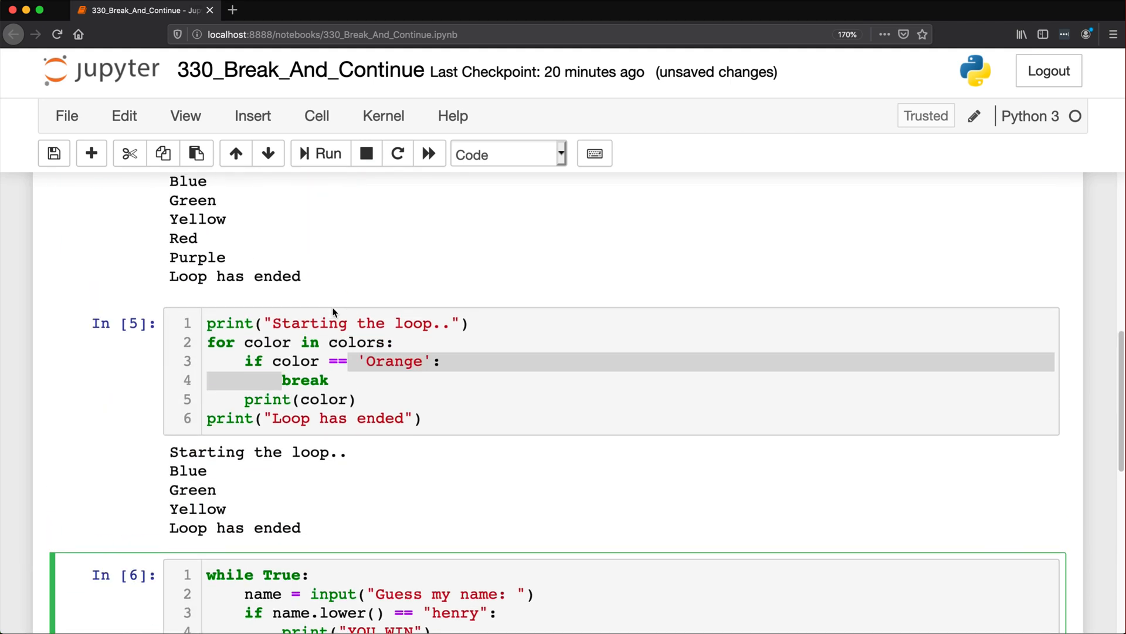
scroll(up, 3)
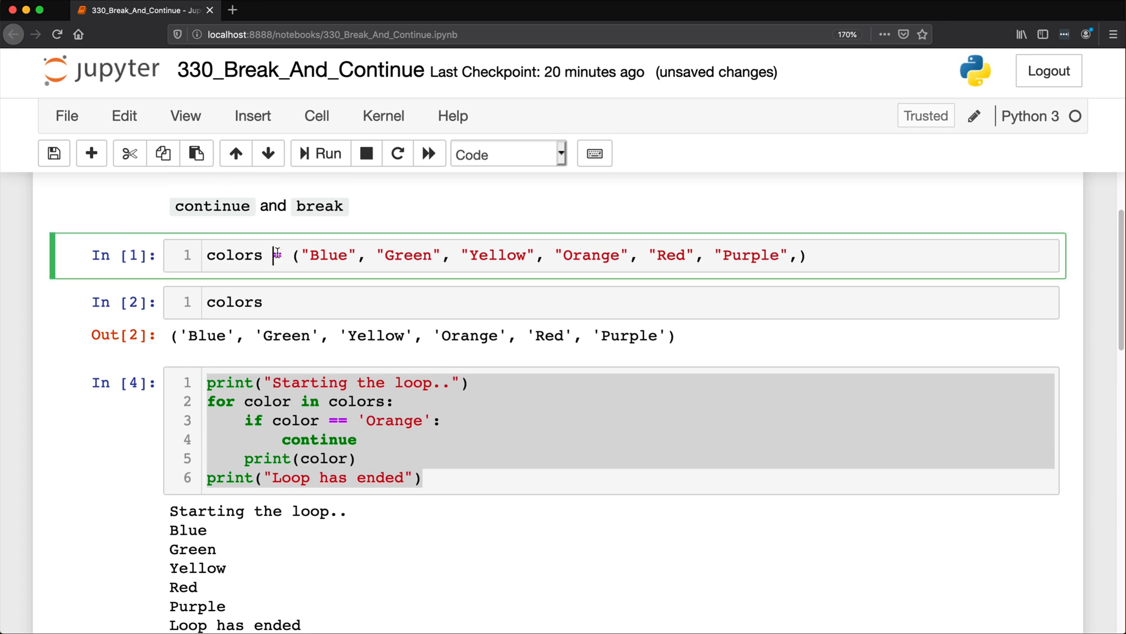
click(299, 383)
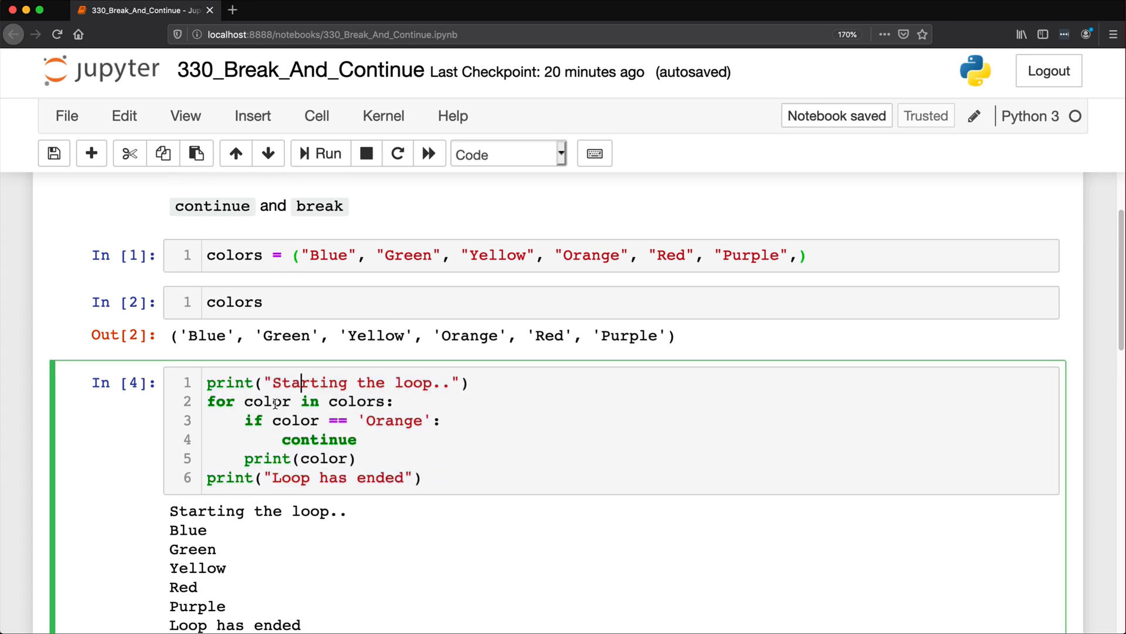
double_click(329, 254)
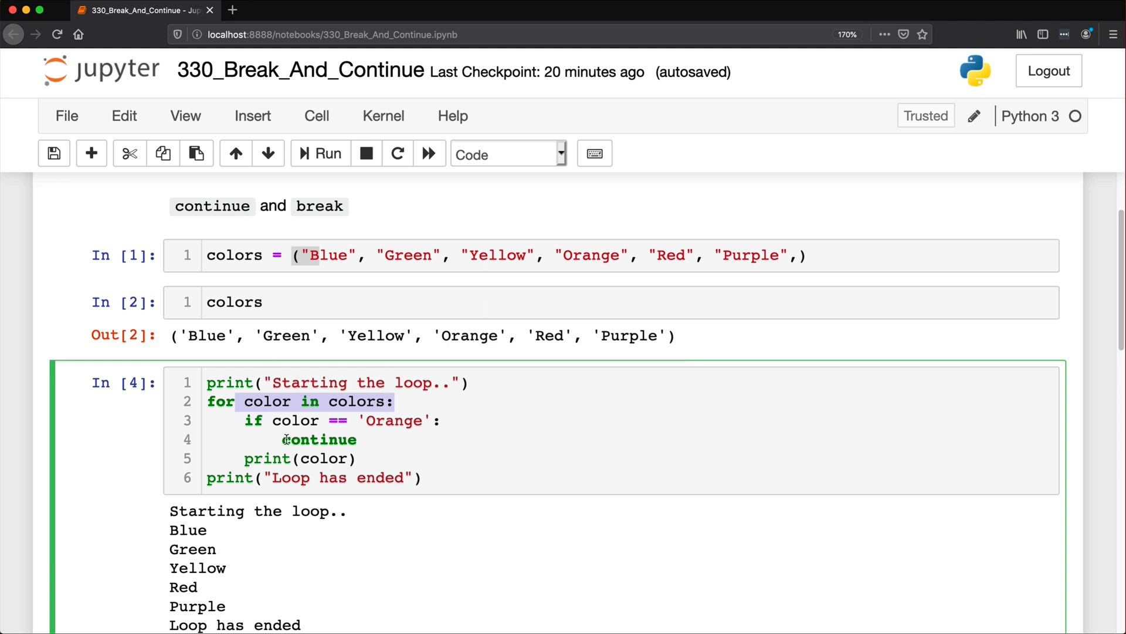
double_click(319, 438)
text(break)
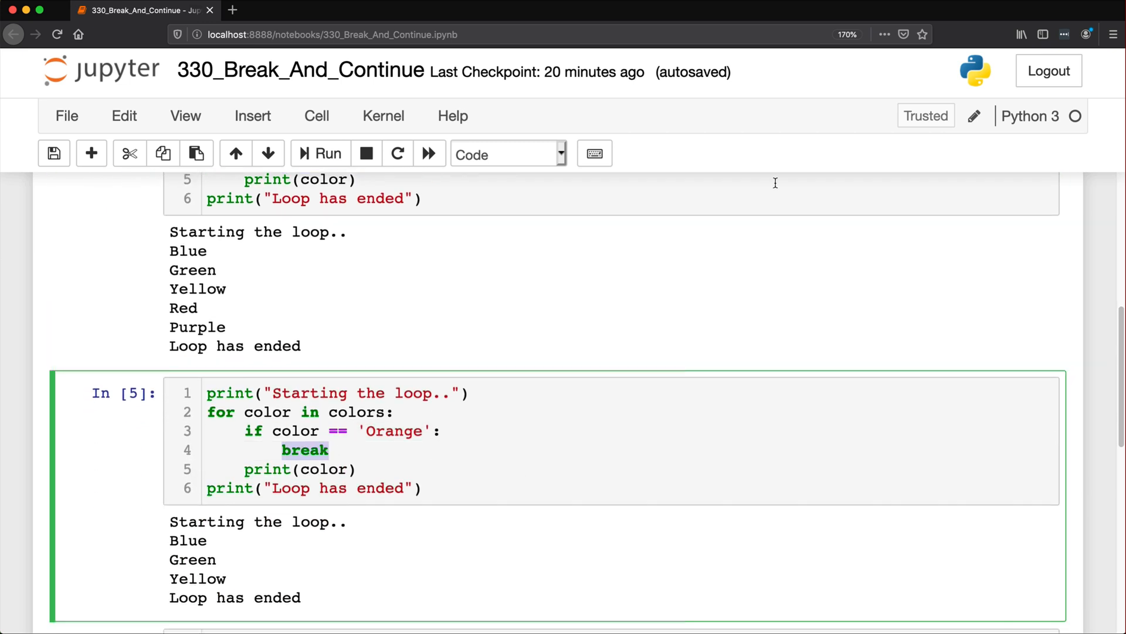
scroll(down, 3)
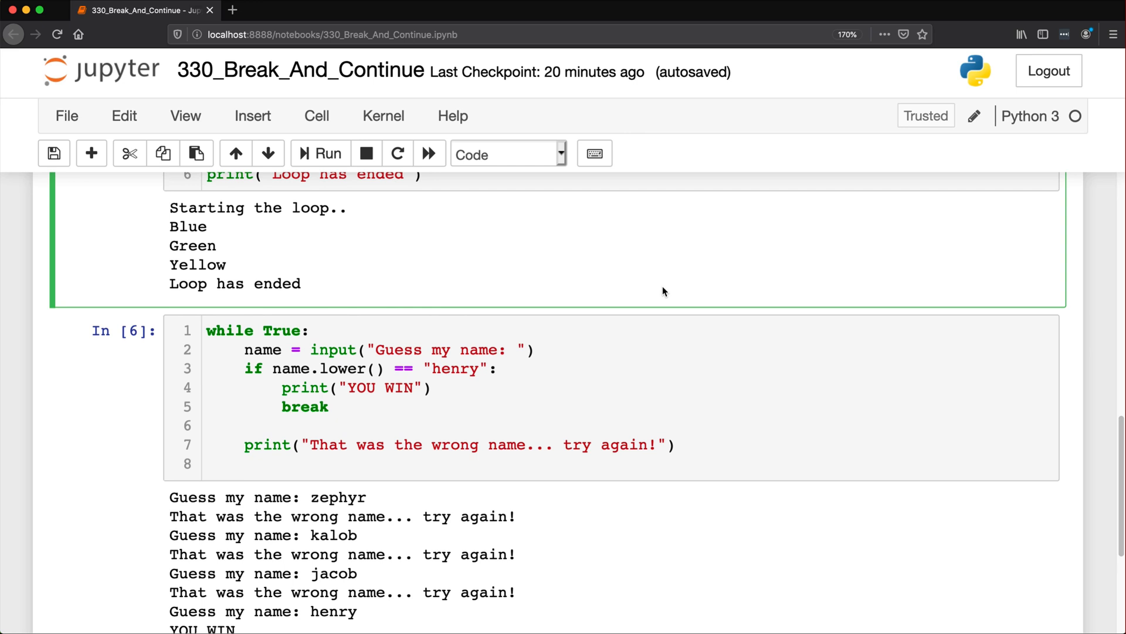